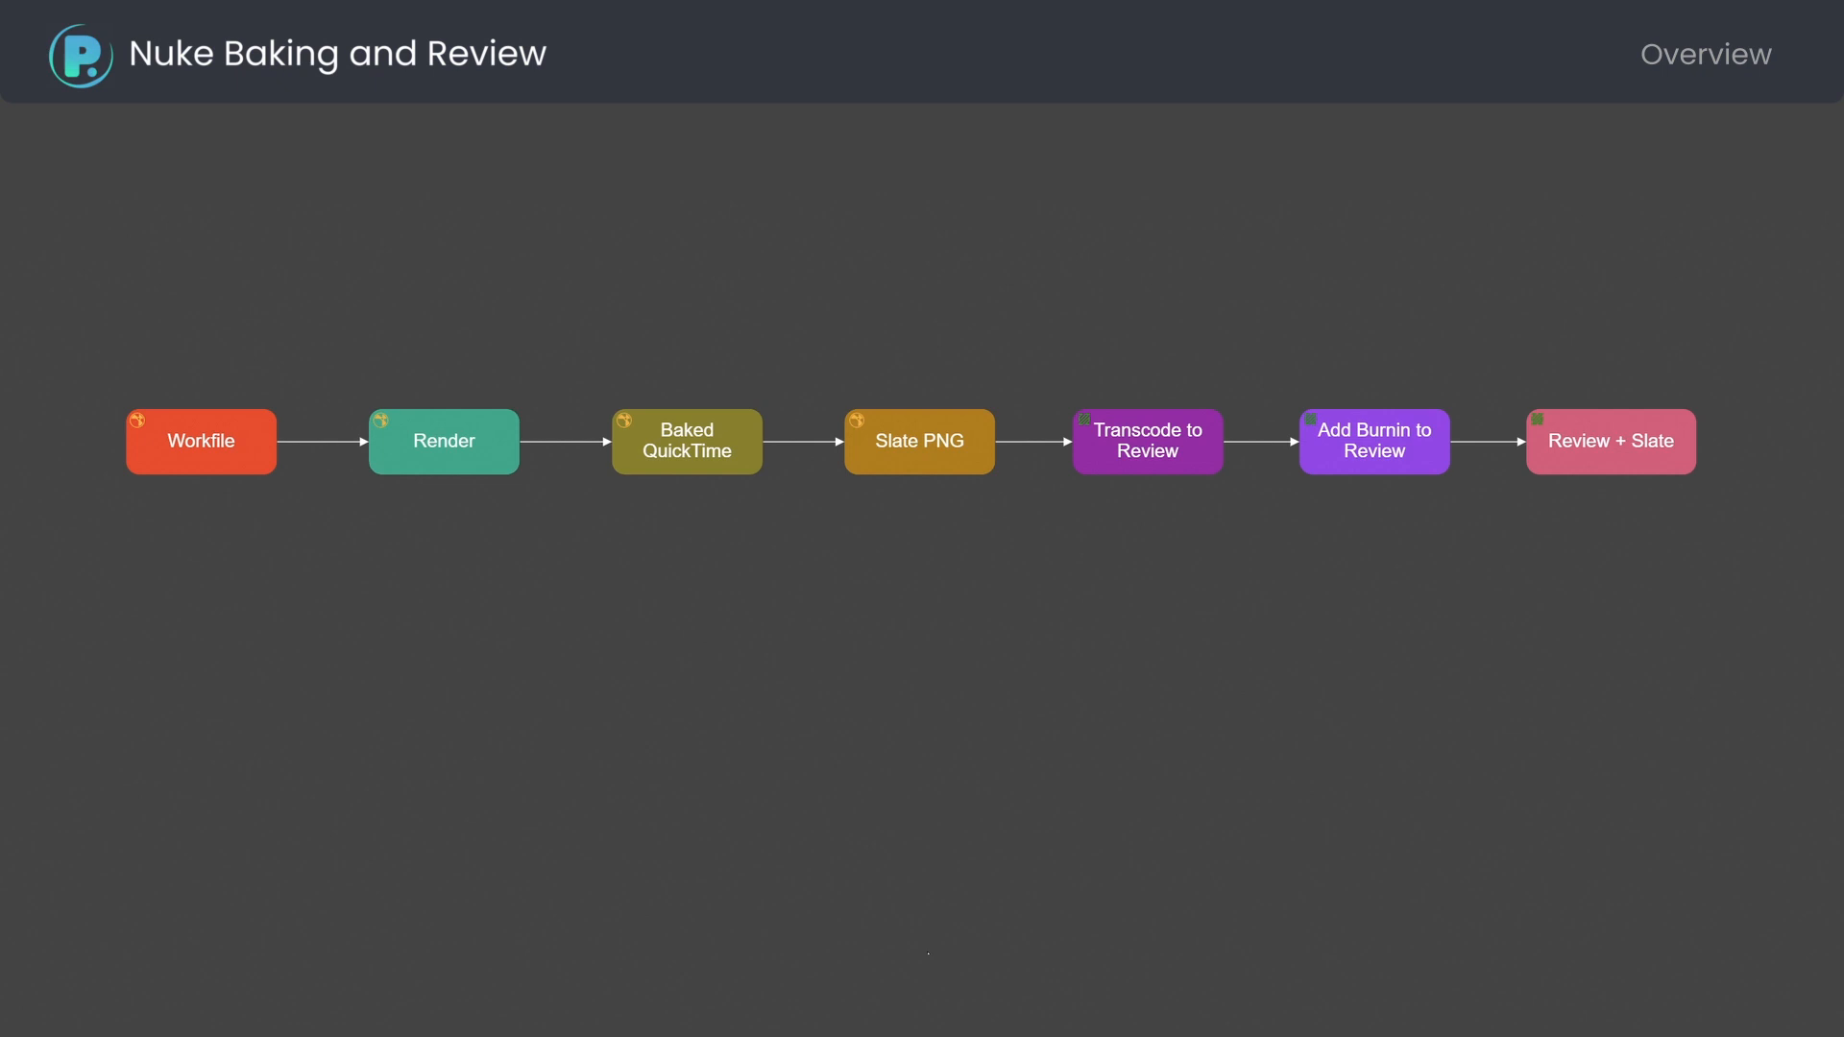
mouse_move(220, 586)
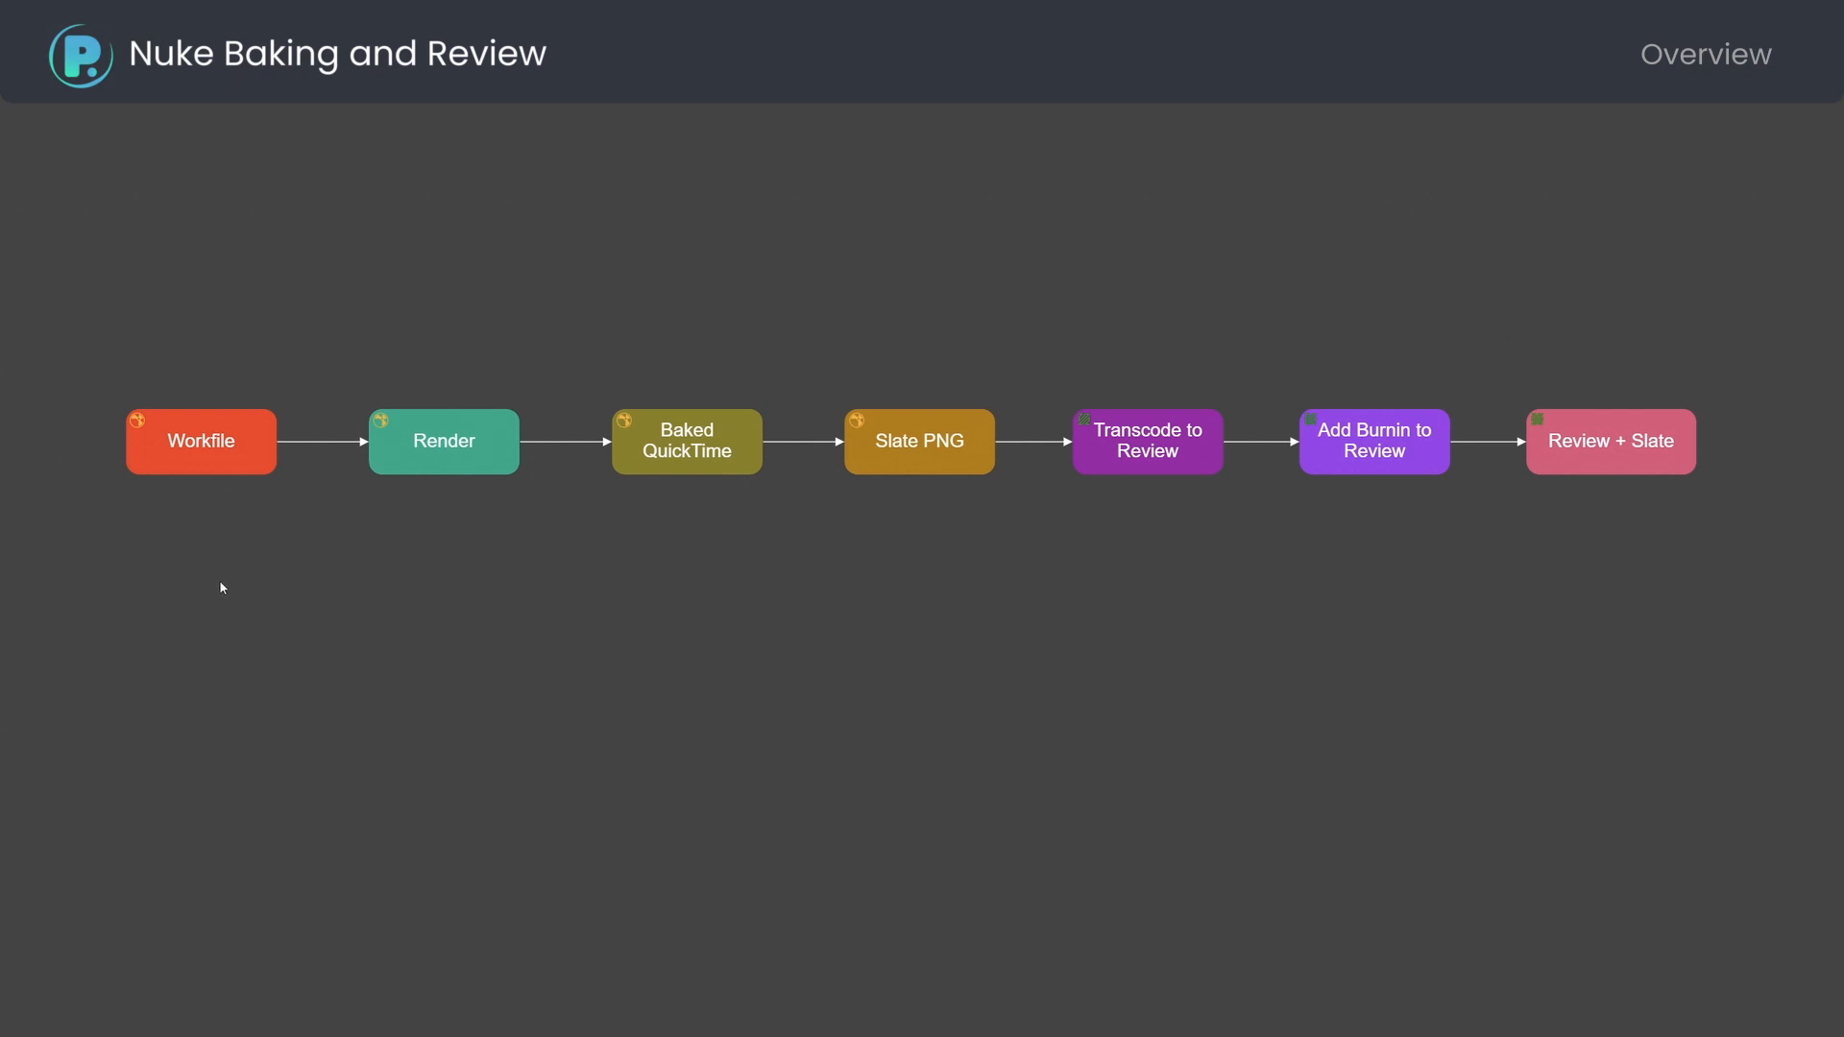
mouse_move(234, 408)
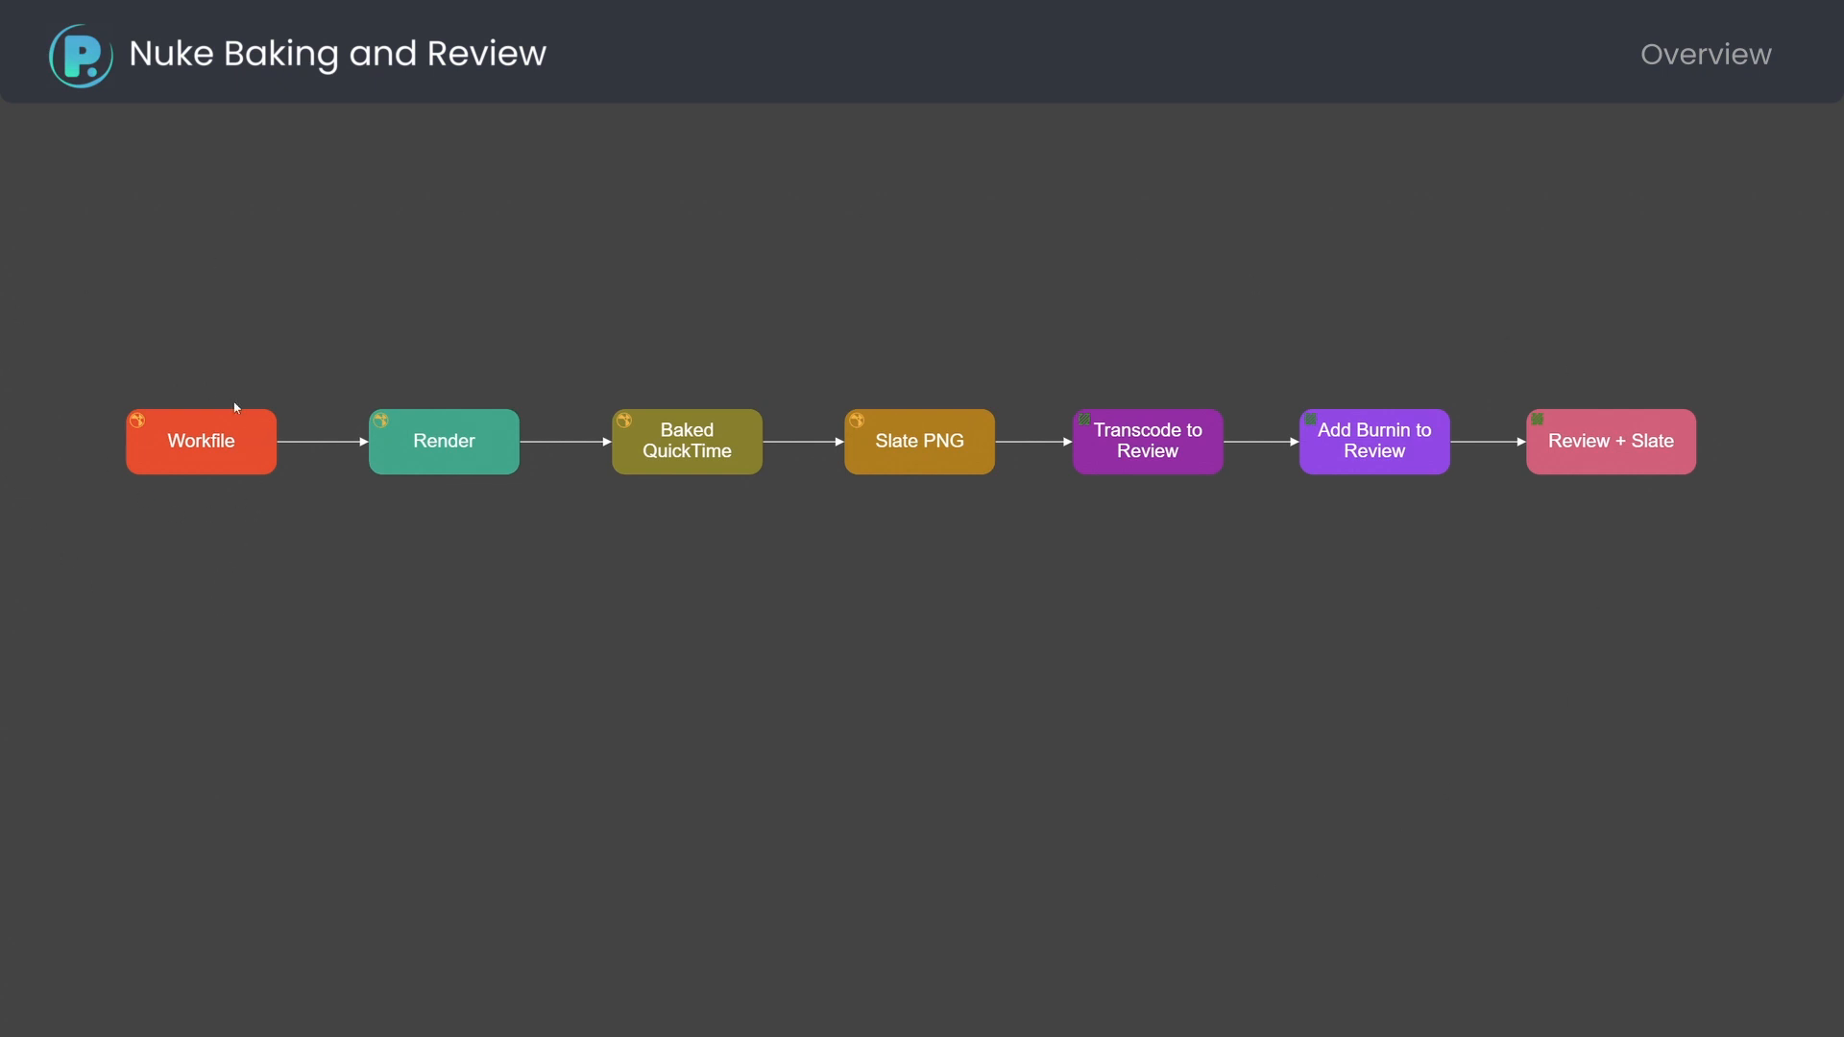
mouse_move(540, 484)
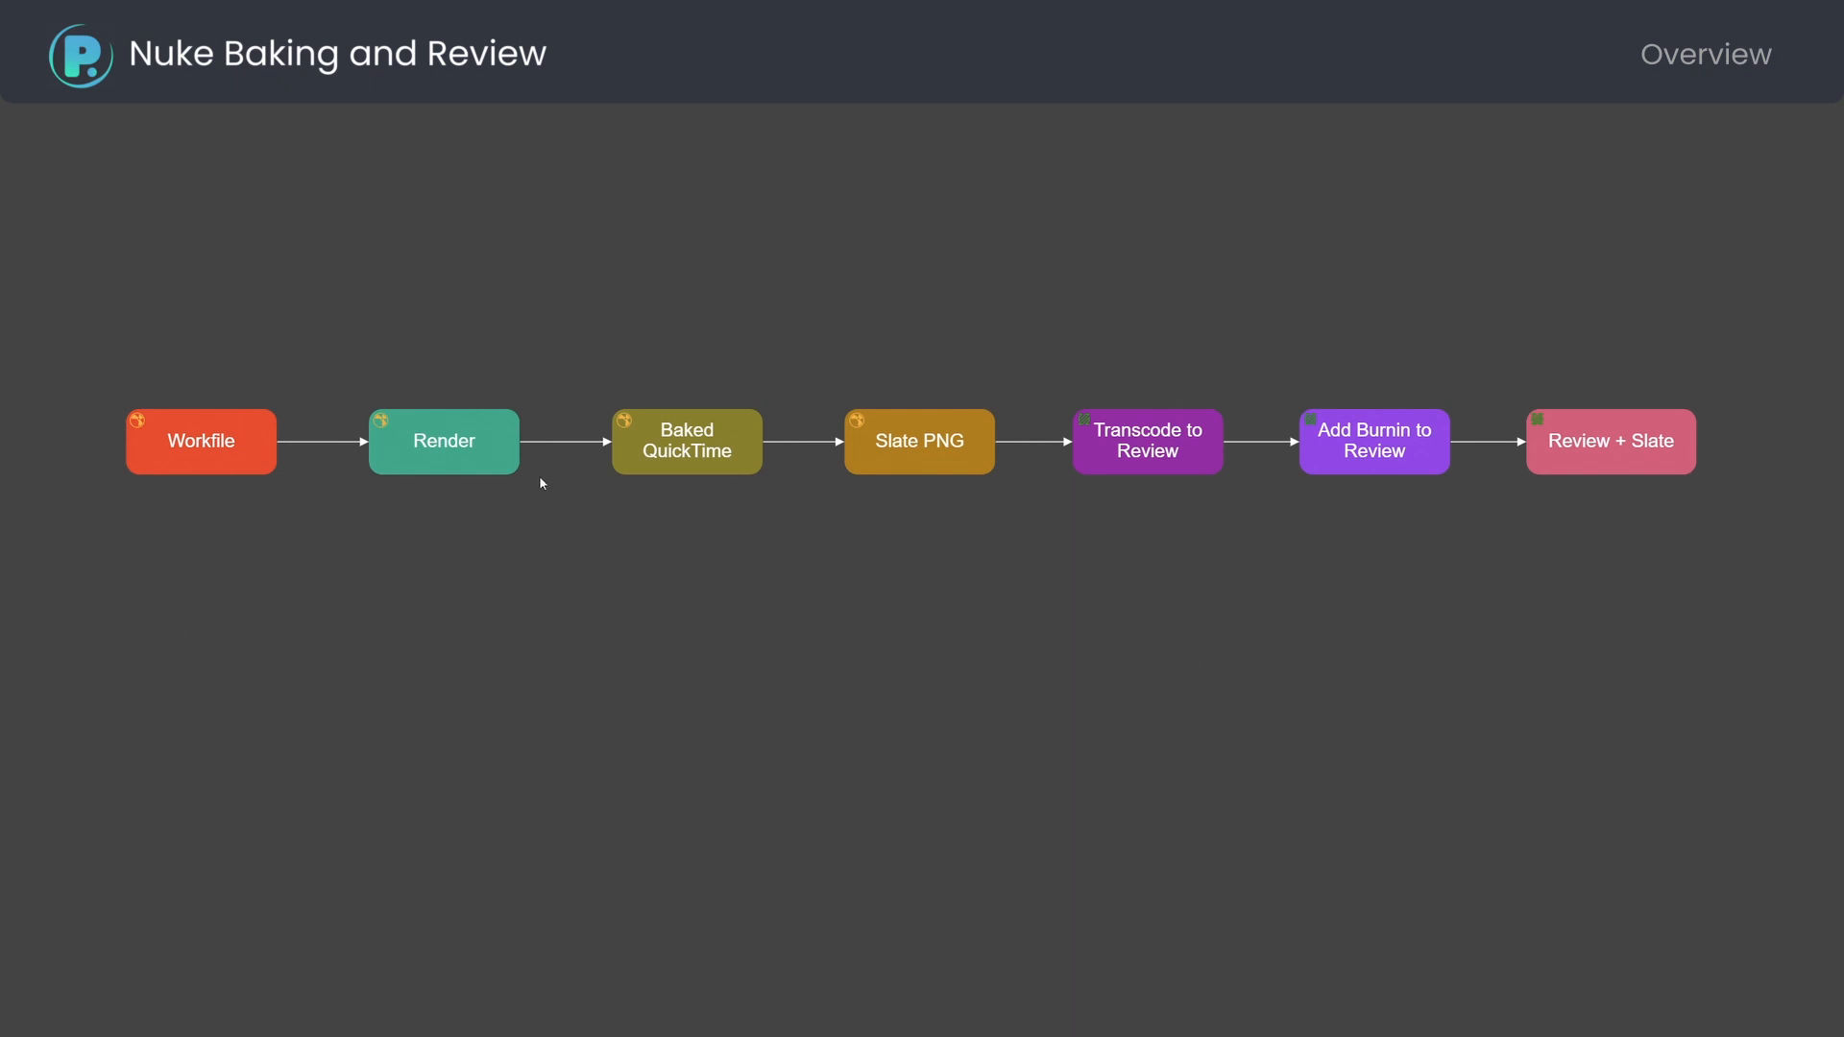
mouse_move(397, 468)
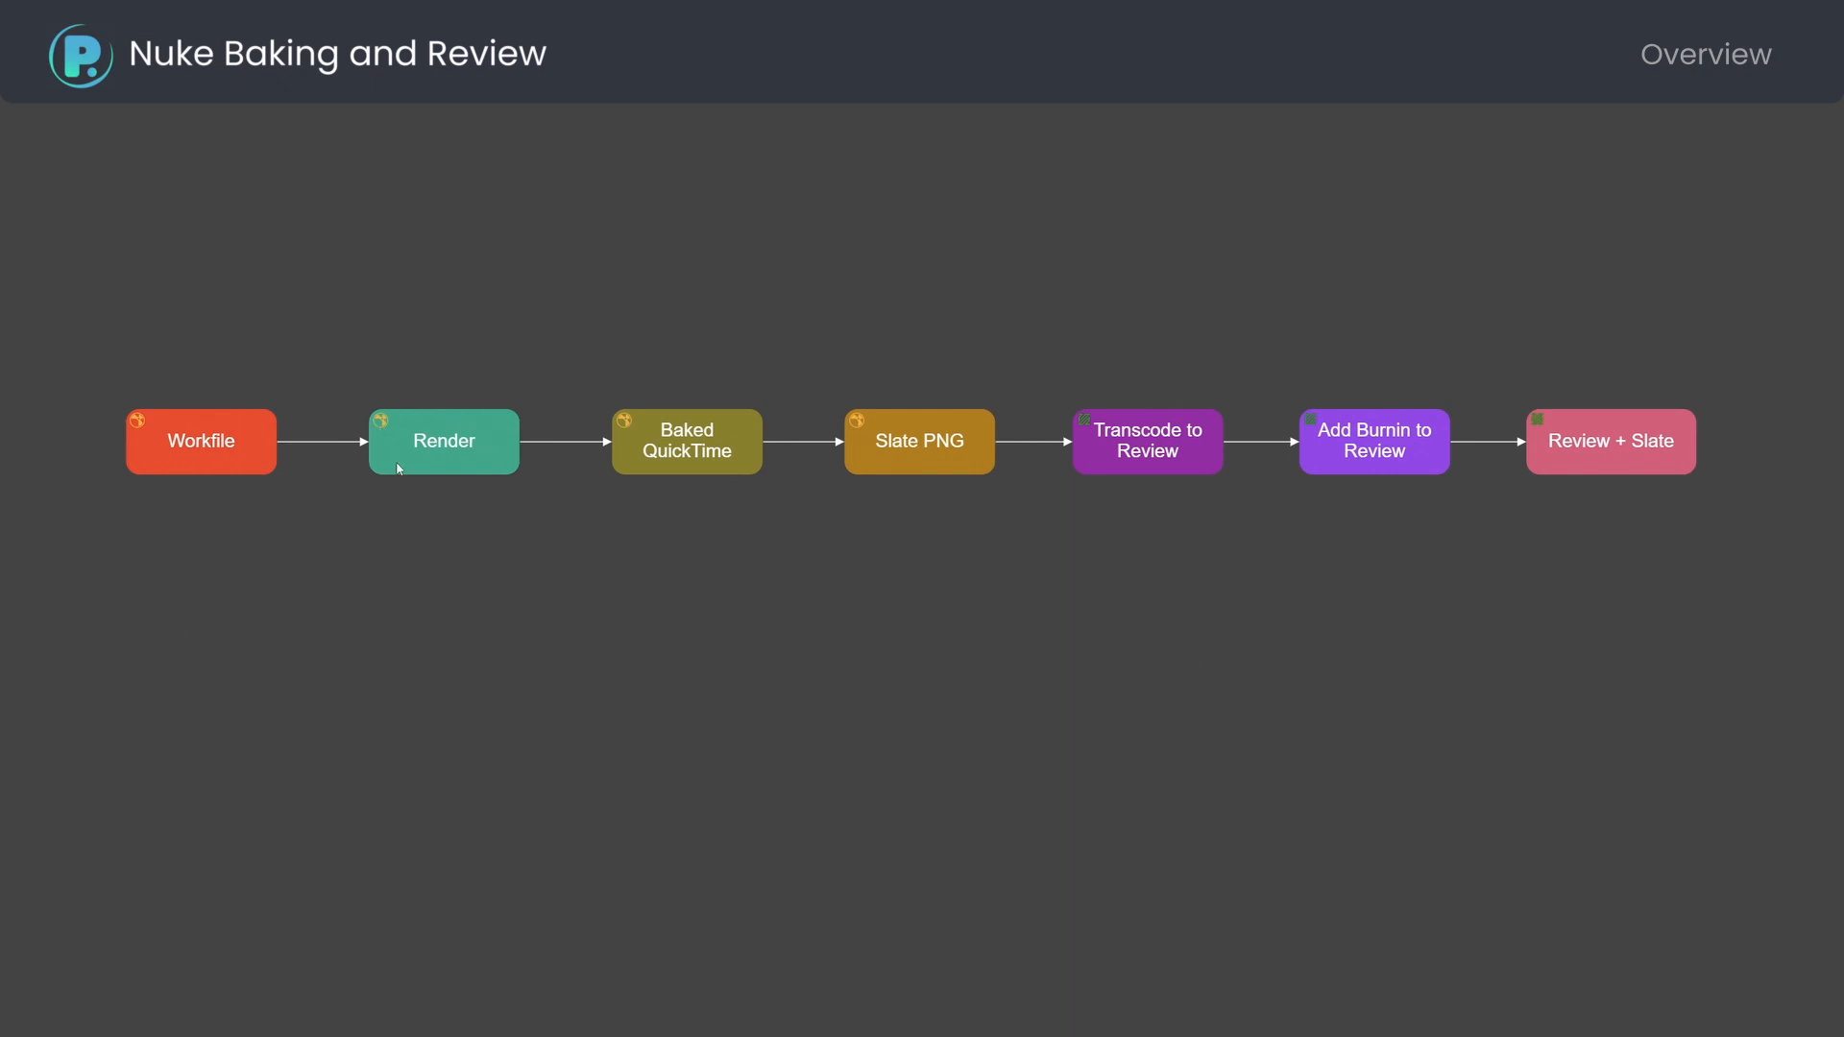
mouse_move(640, 449)
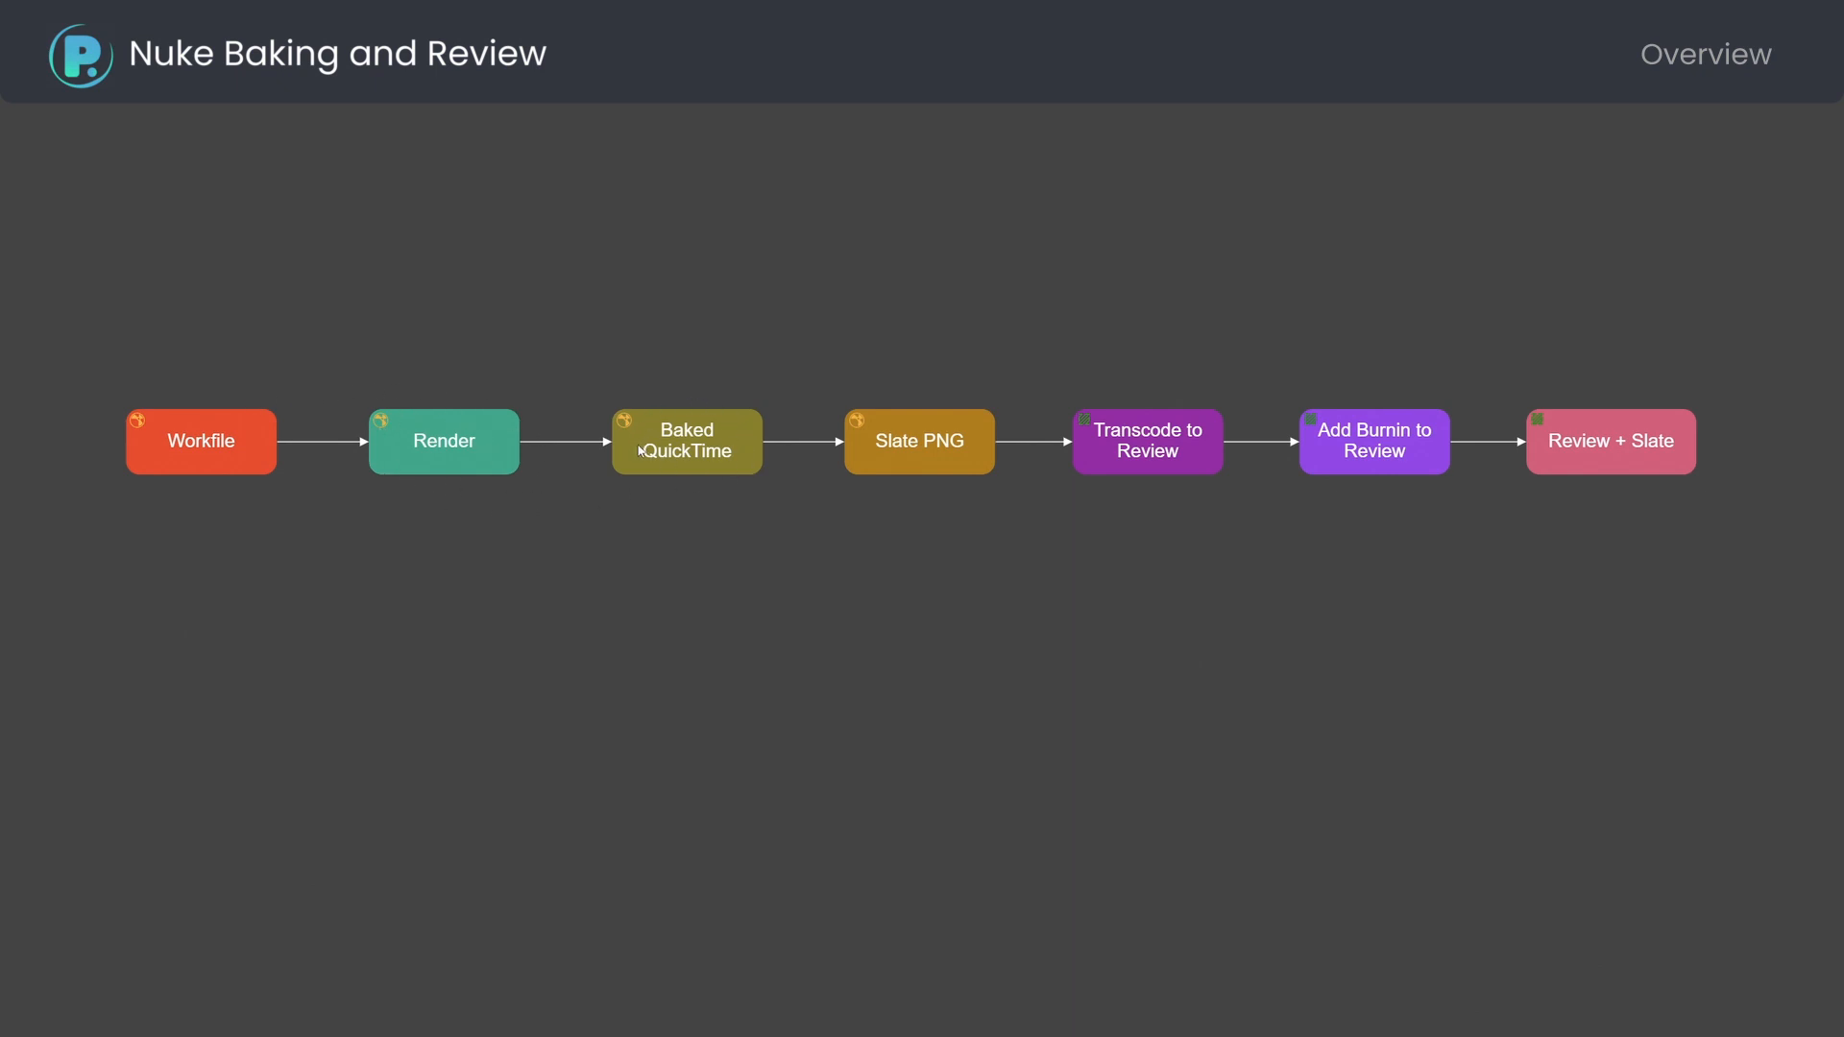
mouse_move(1003, 418)
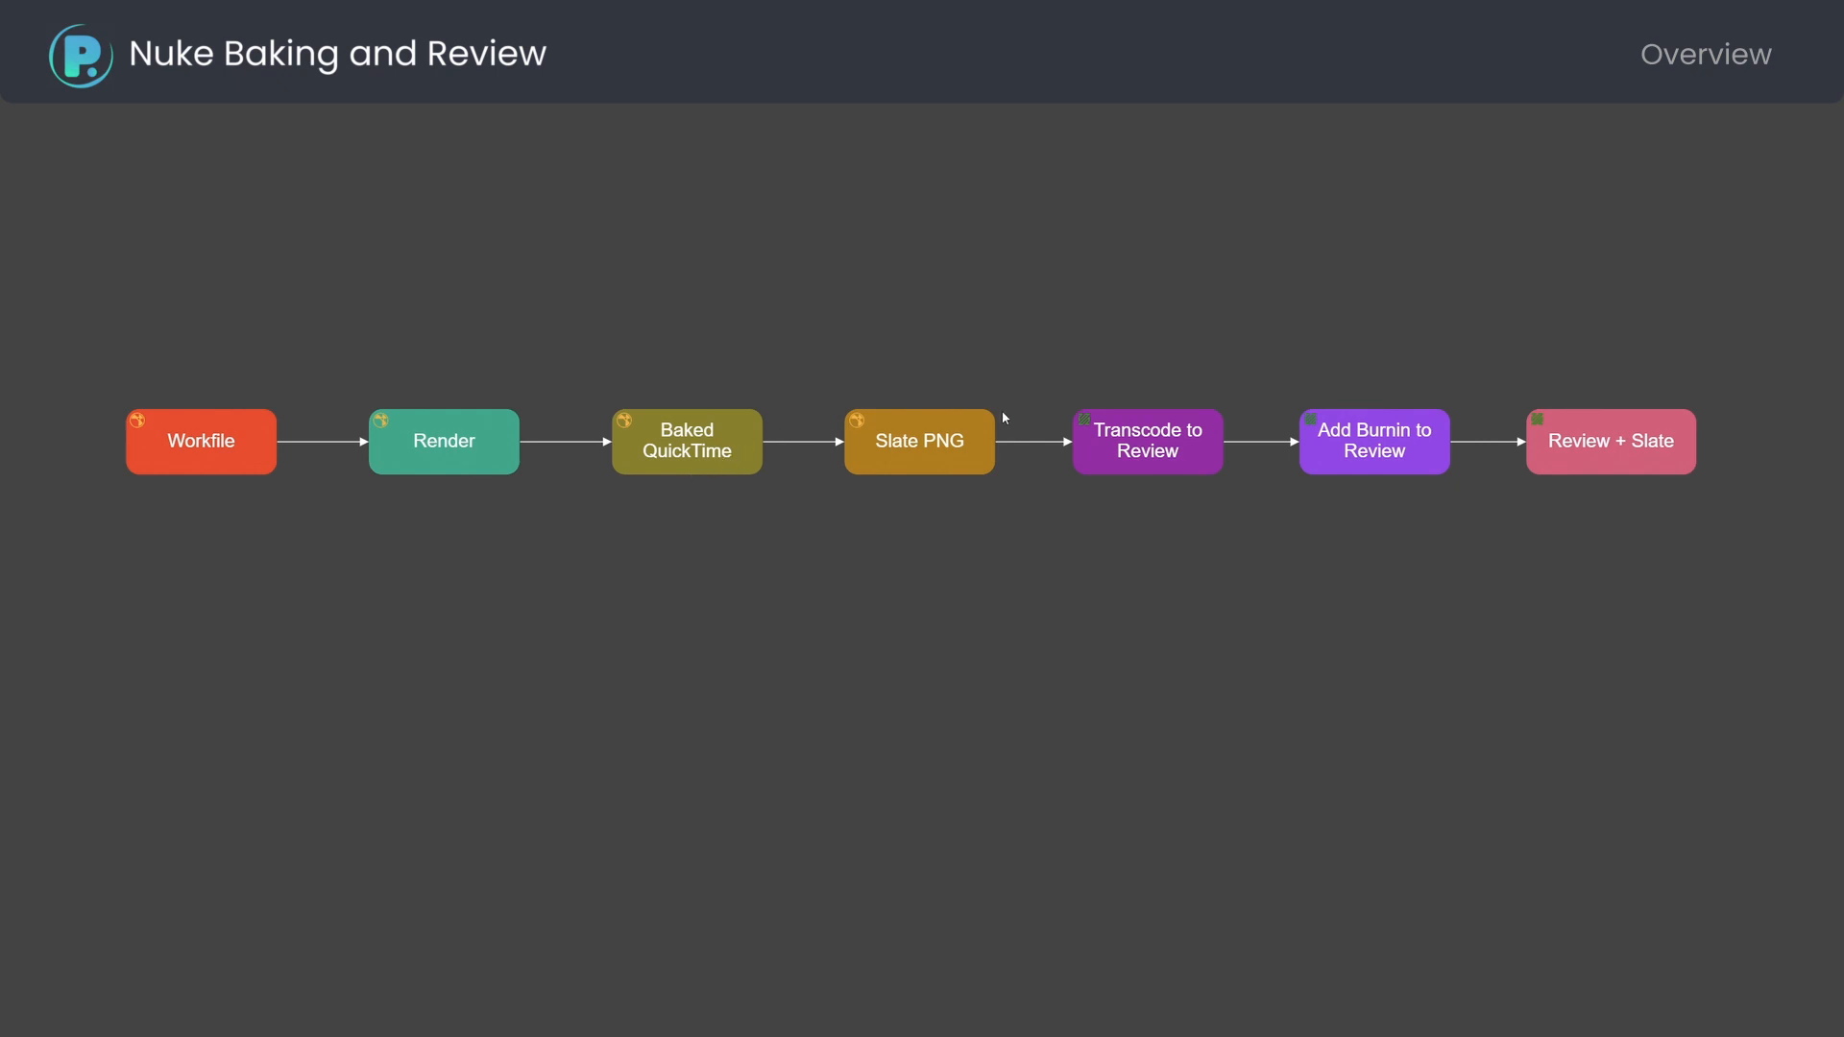
mouse_move(928, 483)
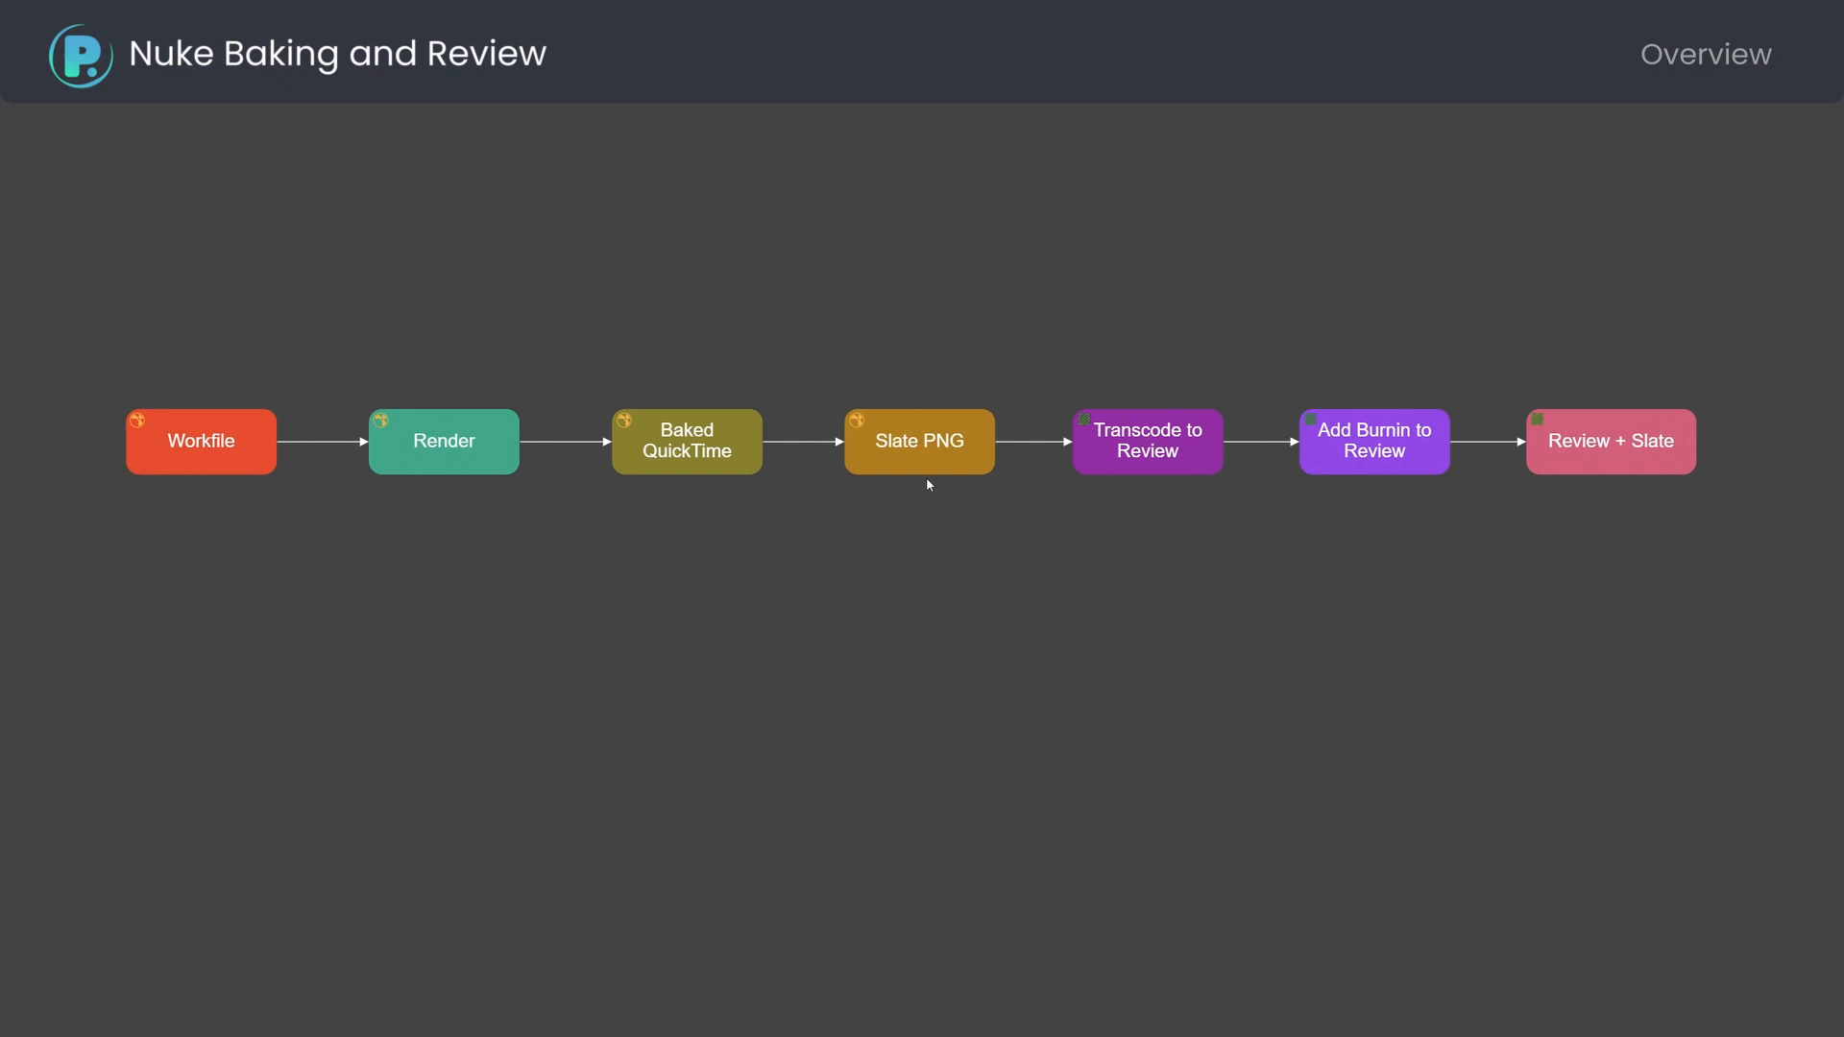
mouse_move(1100, 419)
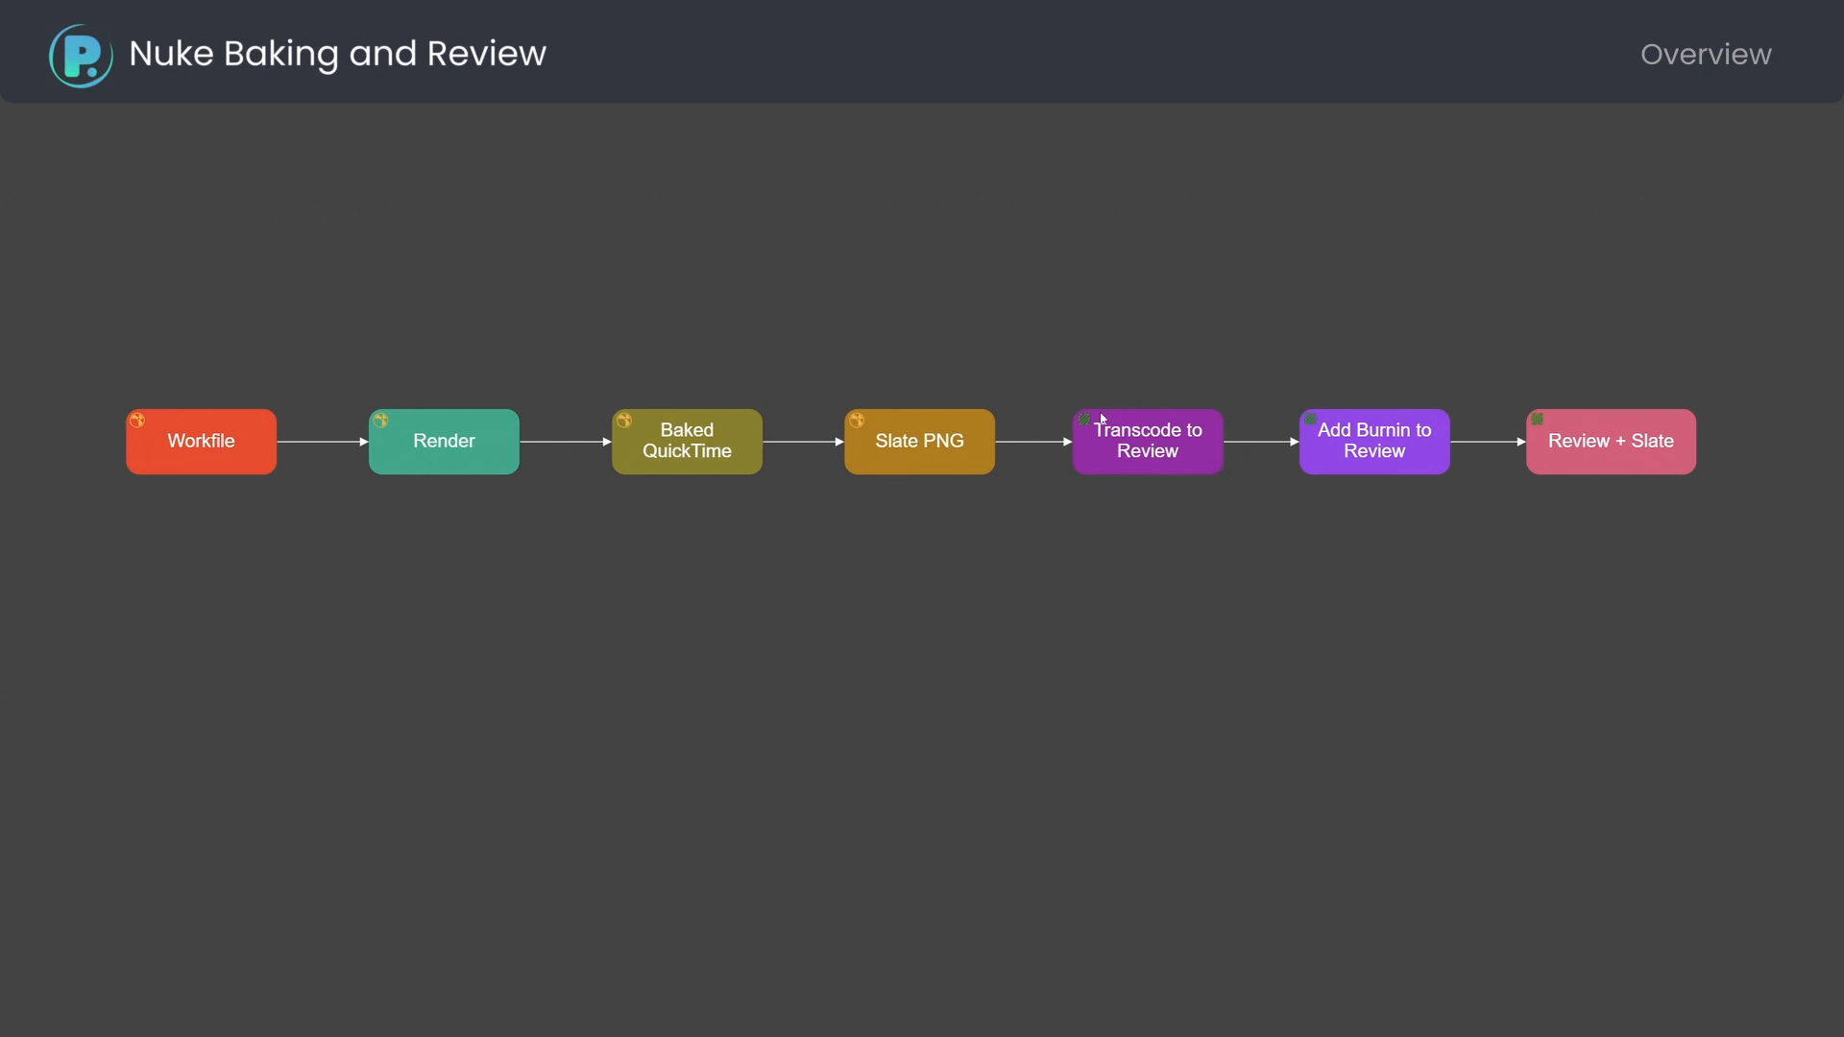
mouse_move(1342, 493)
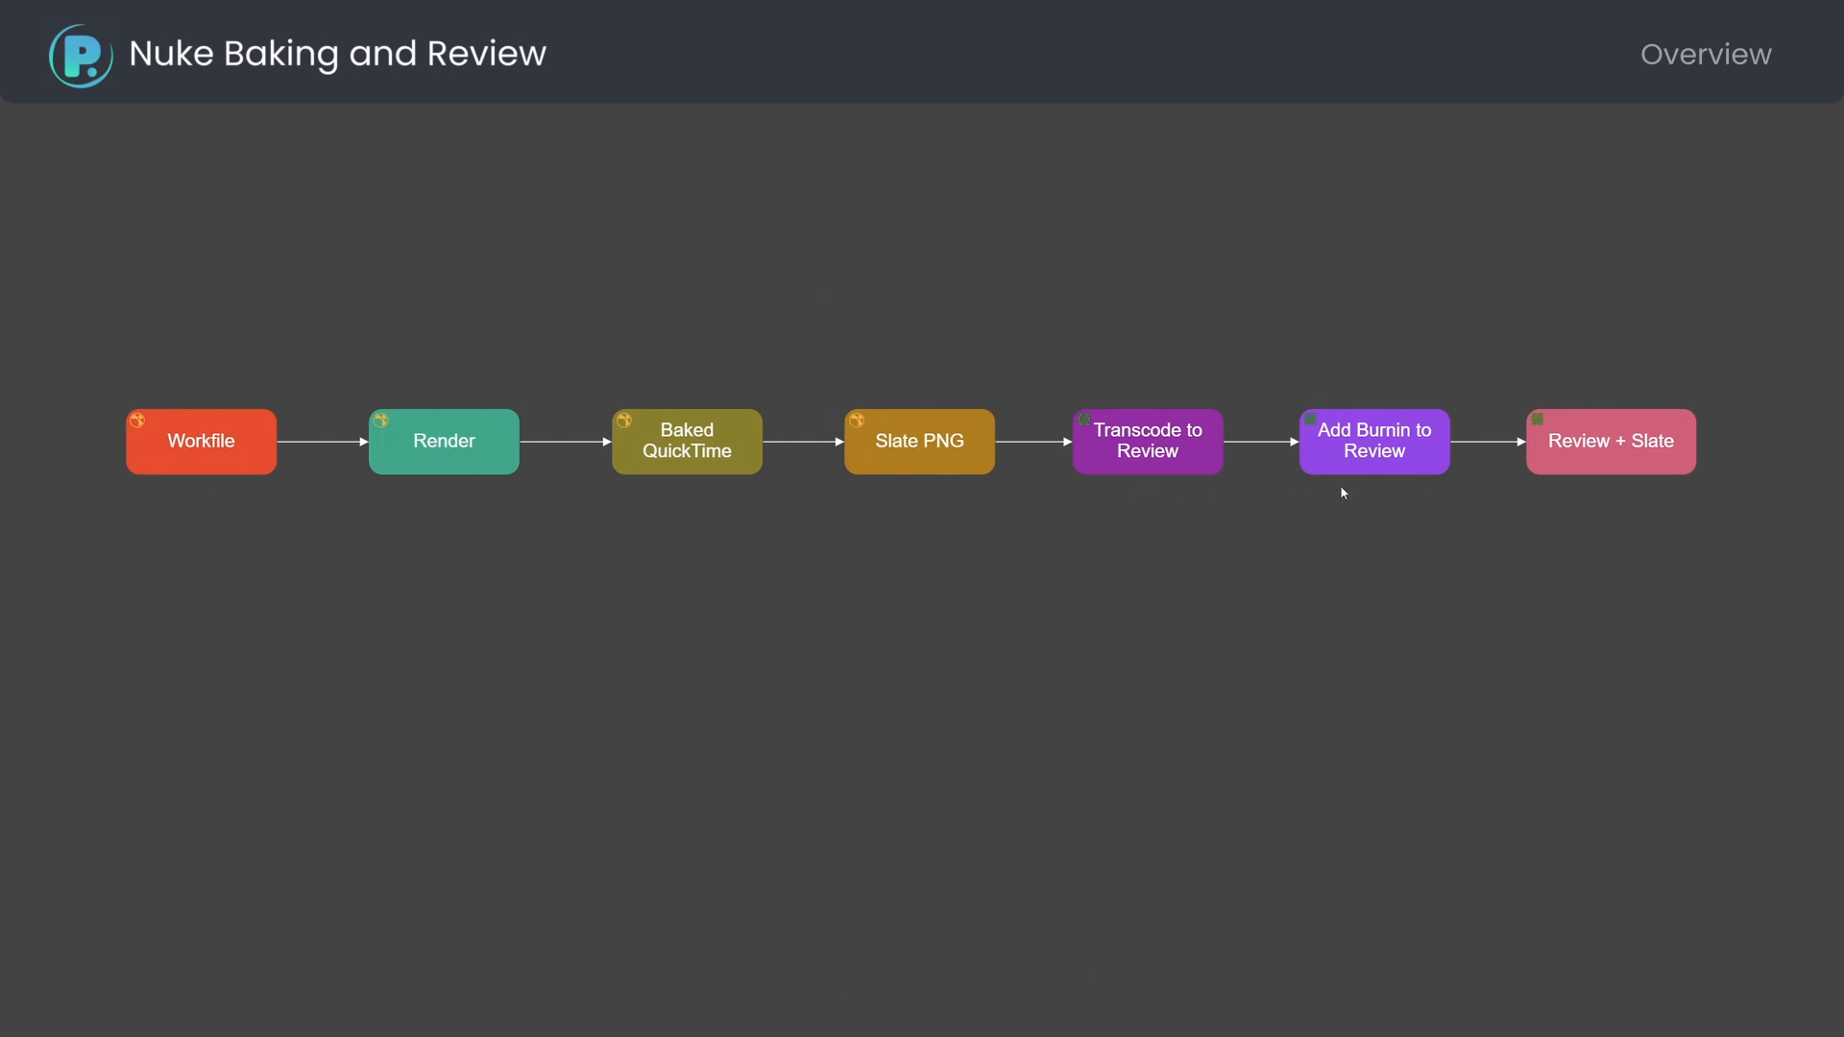
mouse_move(1414, 488)
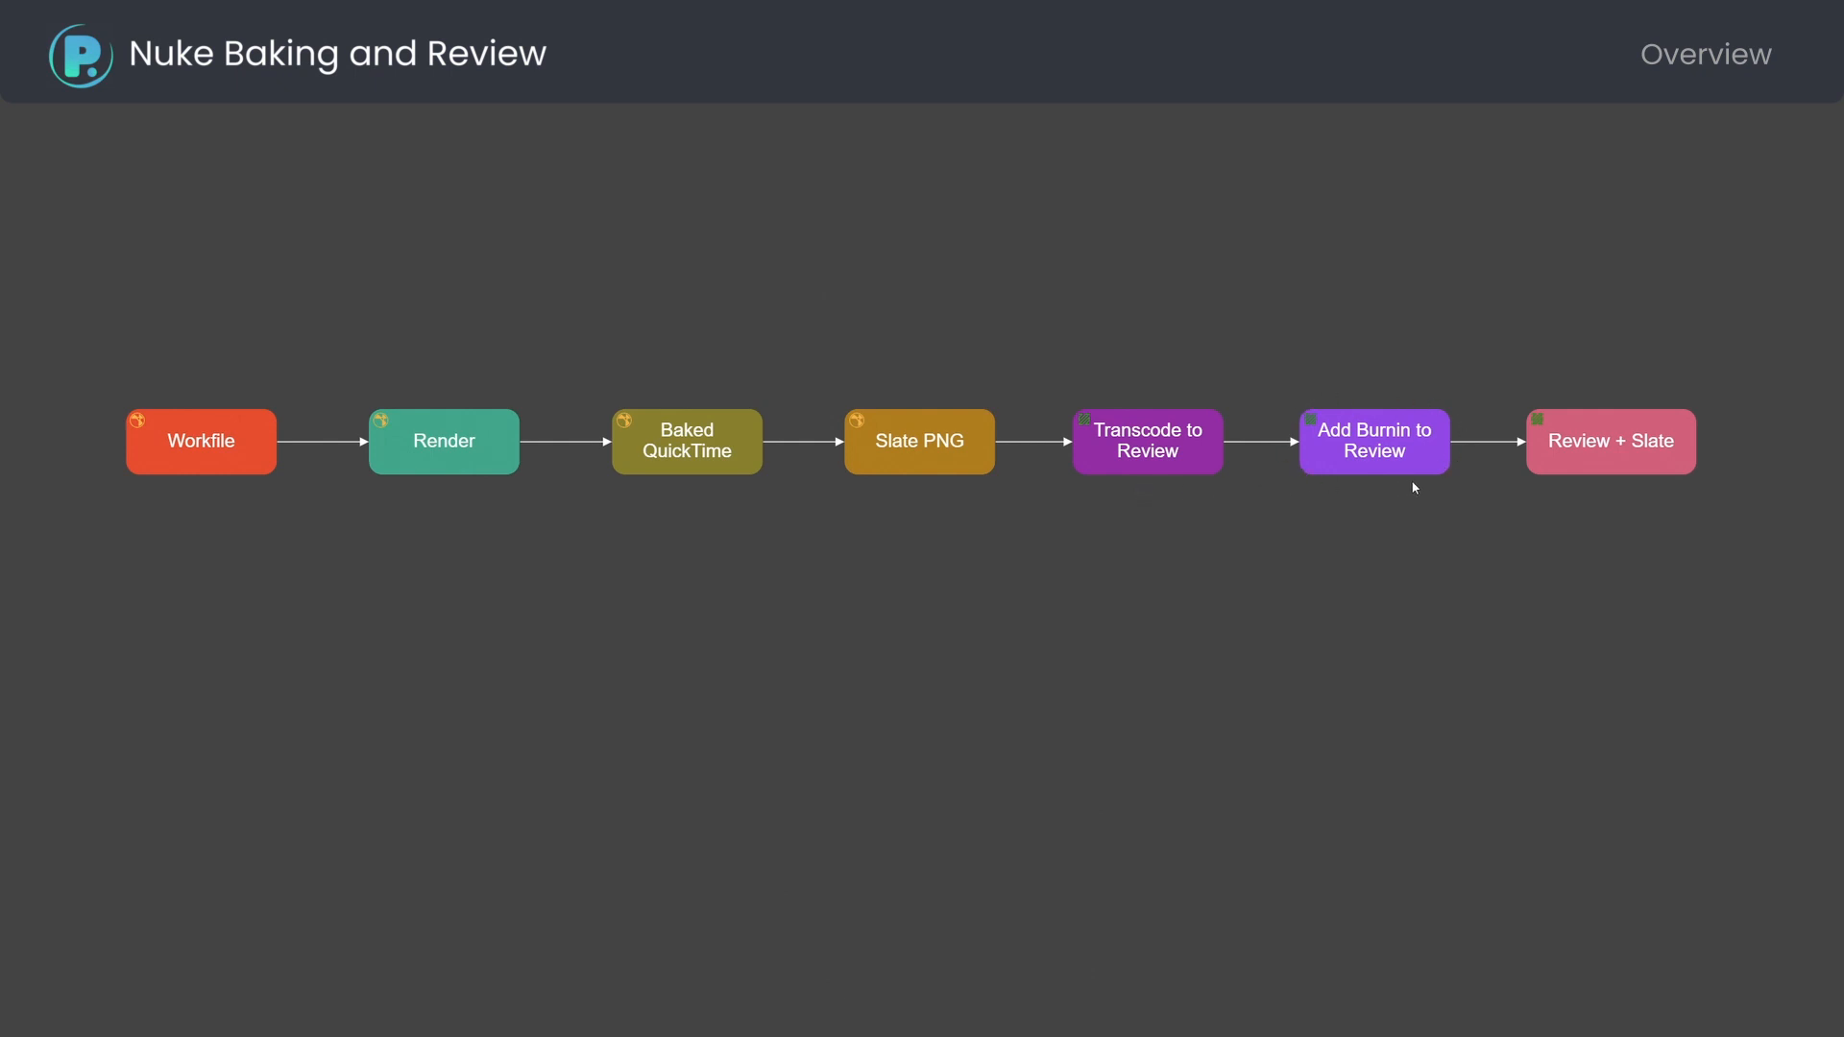
mouse_move(1657, 387)
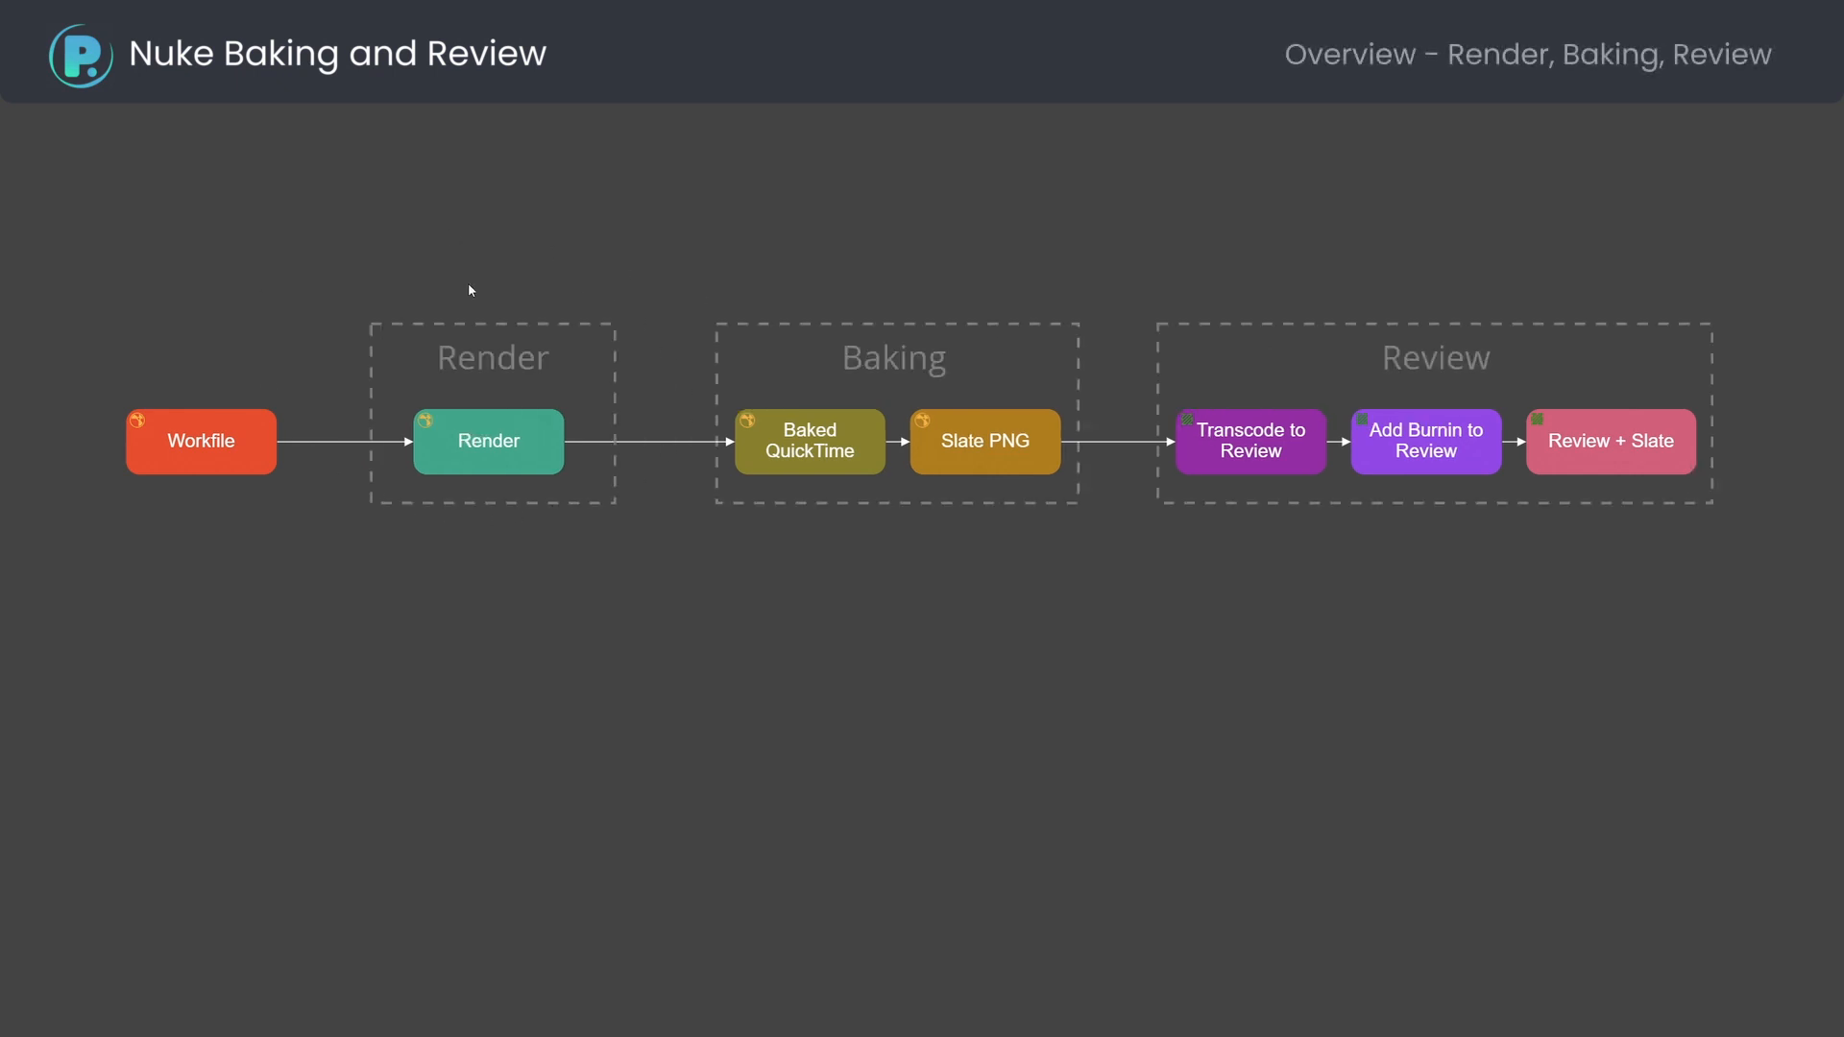
mouse_move(835, 571)
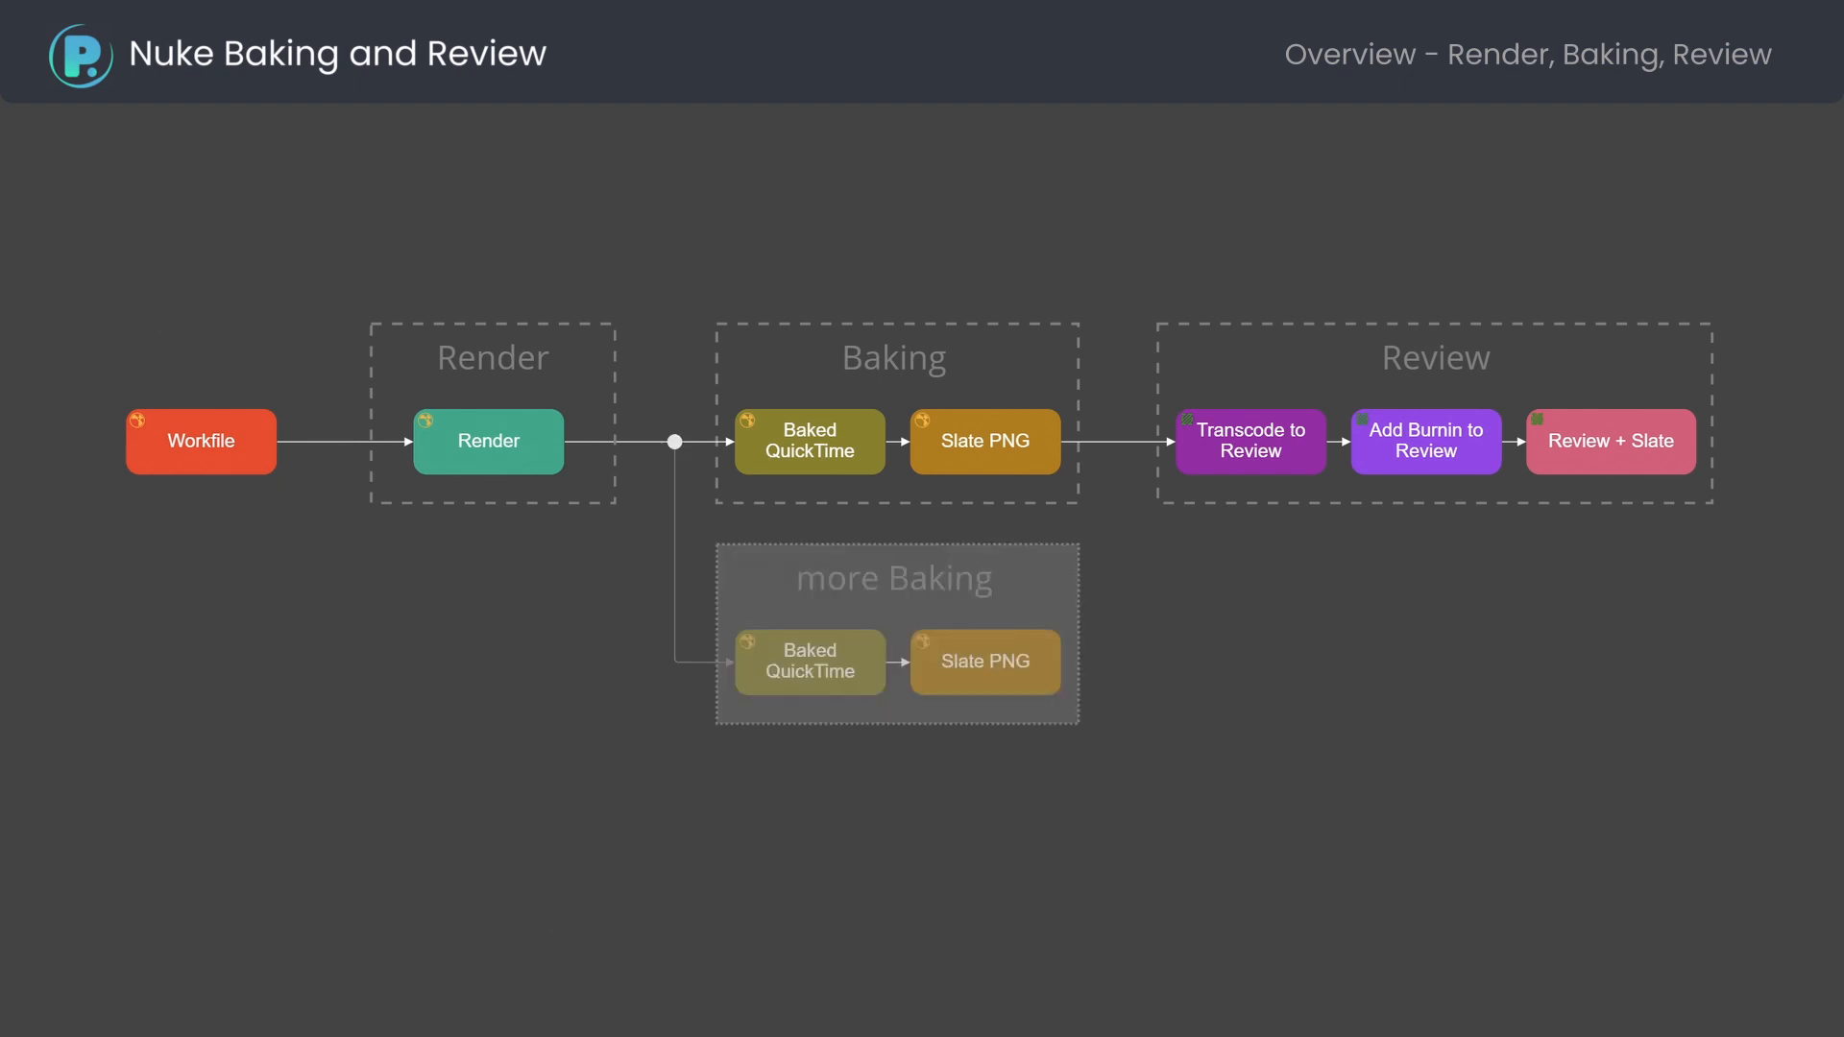
mouse_move(1447, 519)
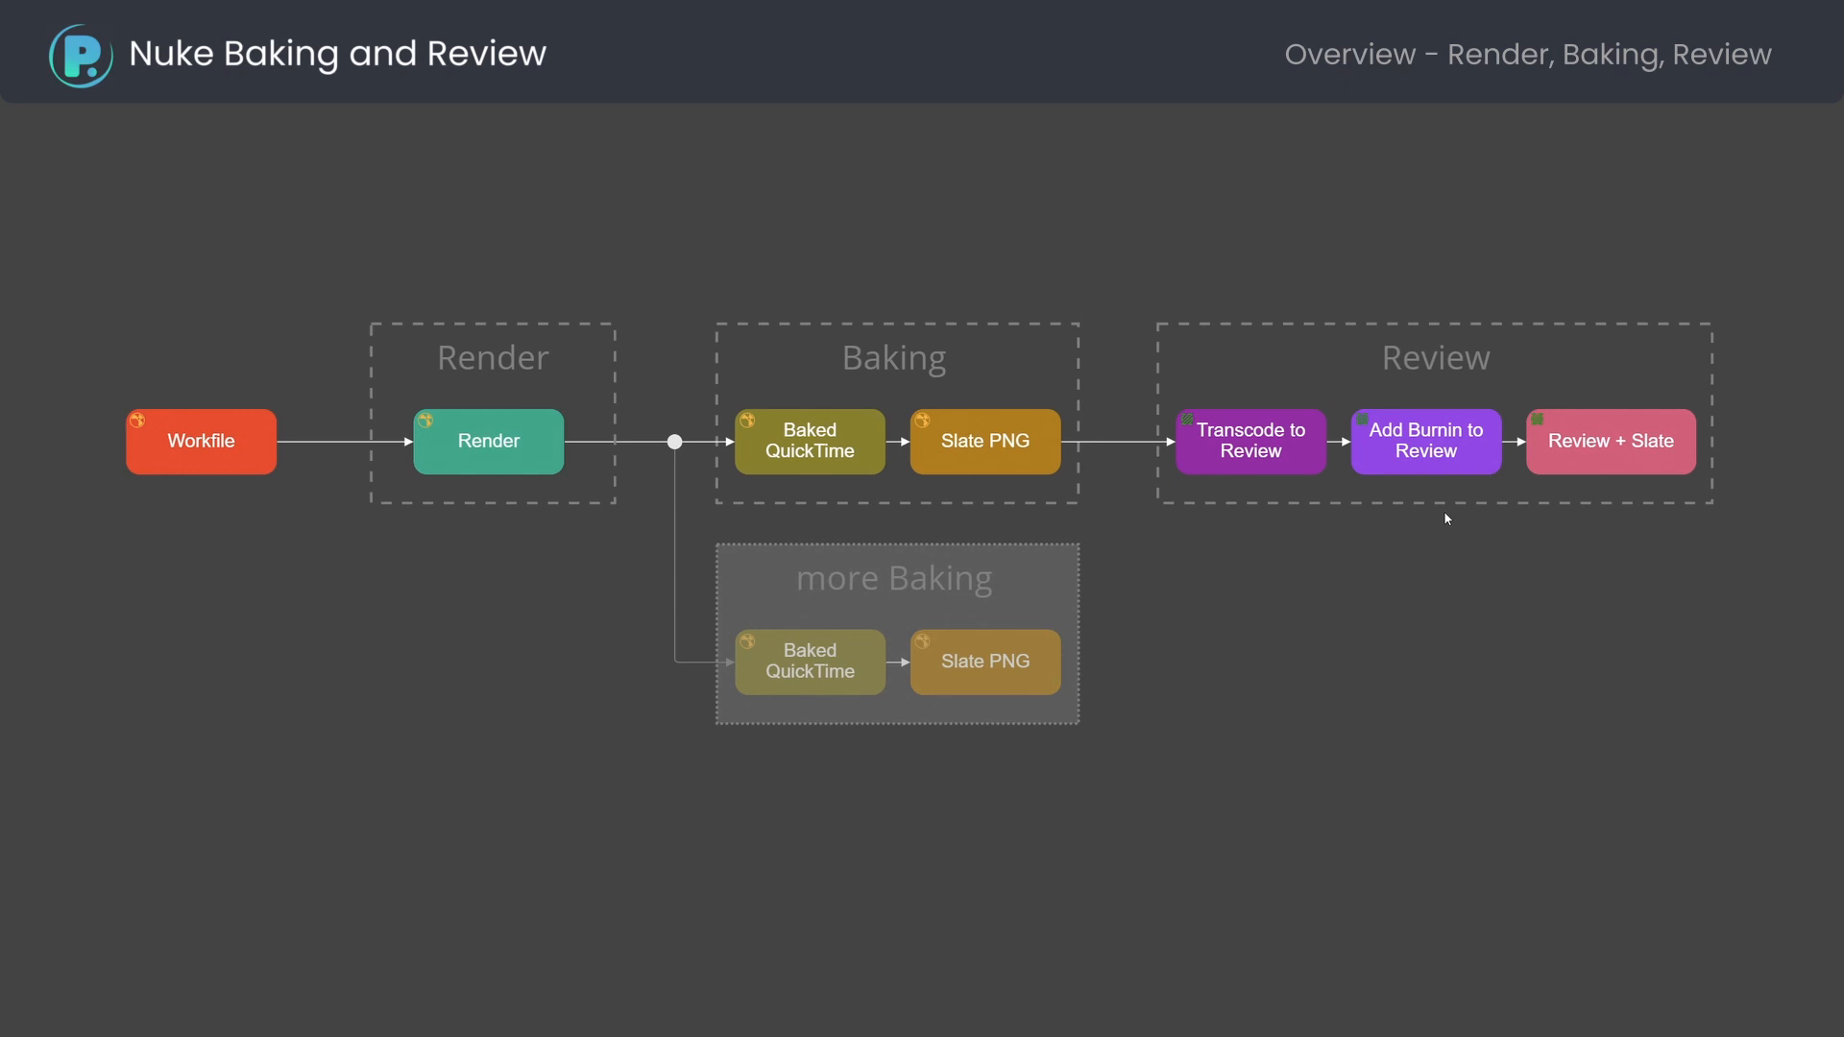
mouse_move(1447, 519)
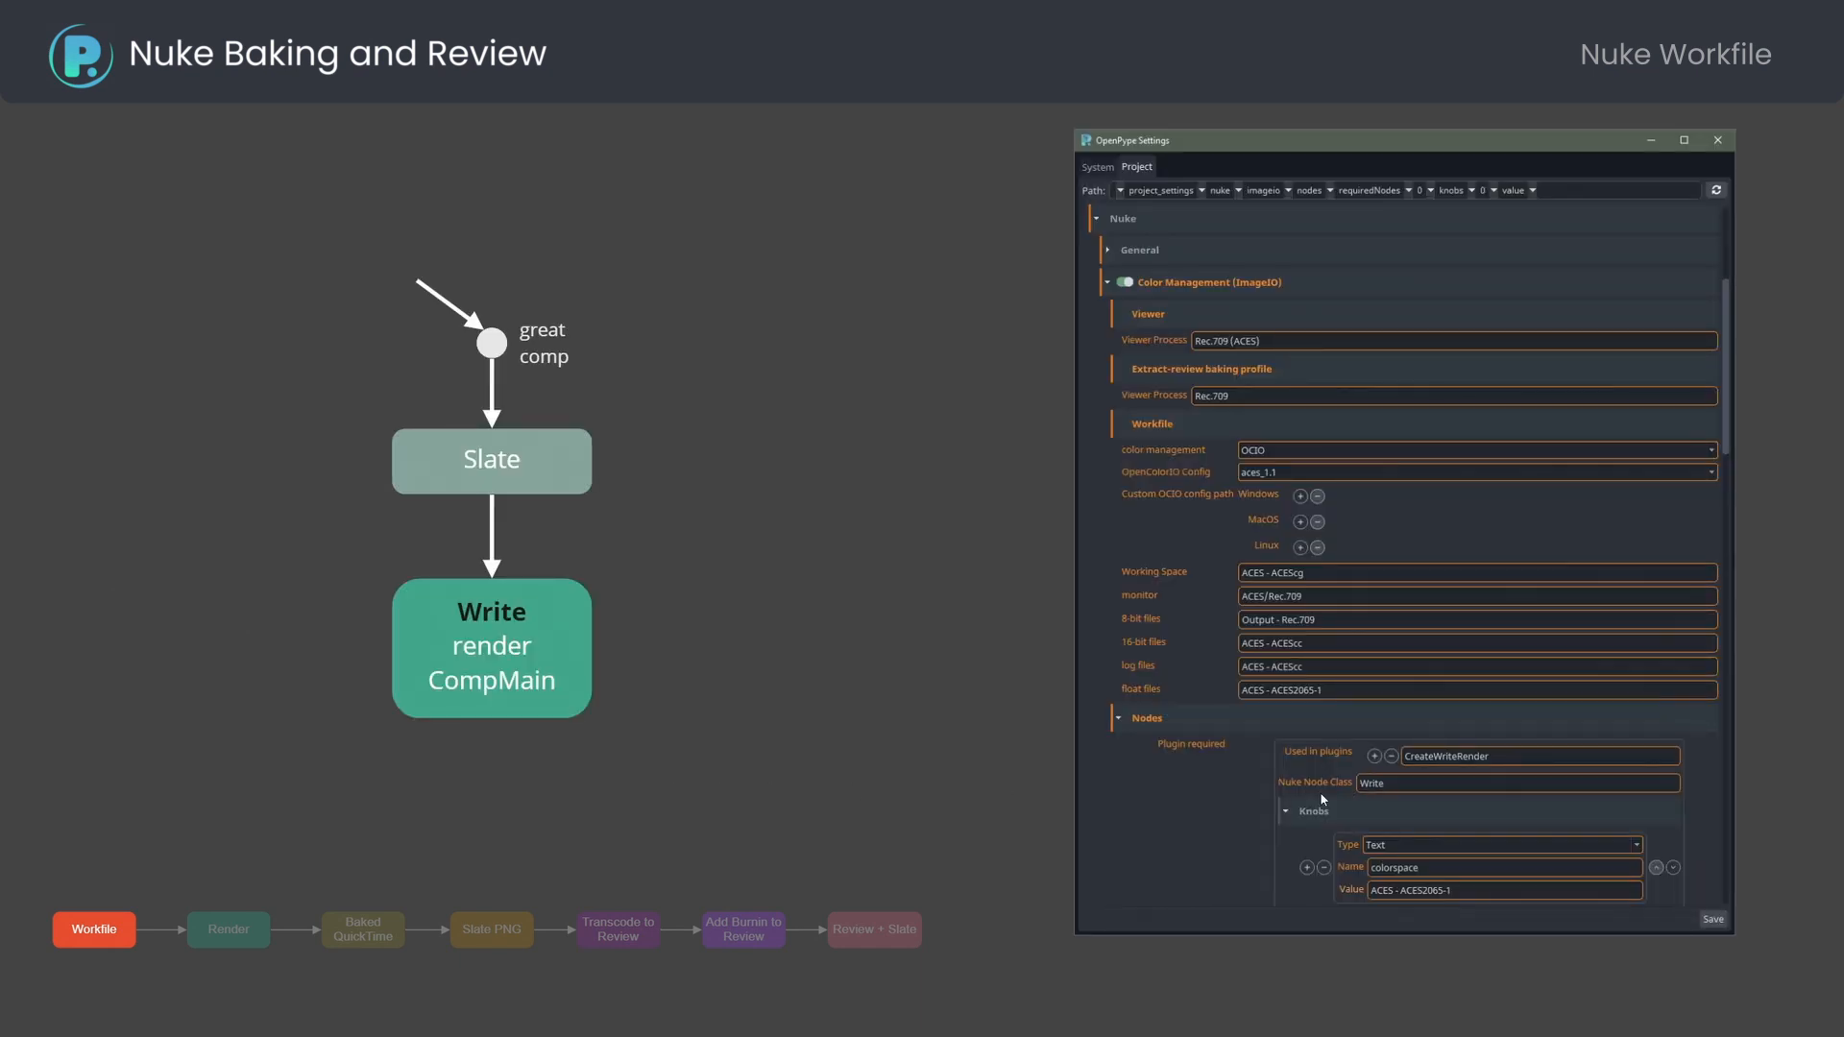
mouse_move(1326, 853)
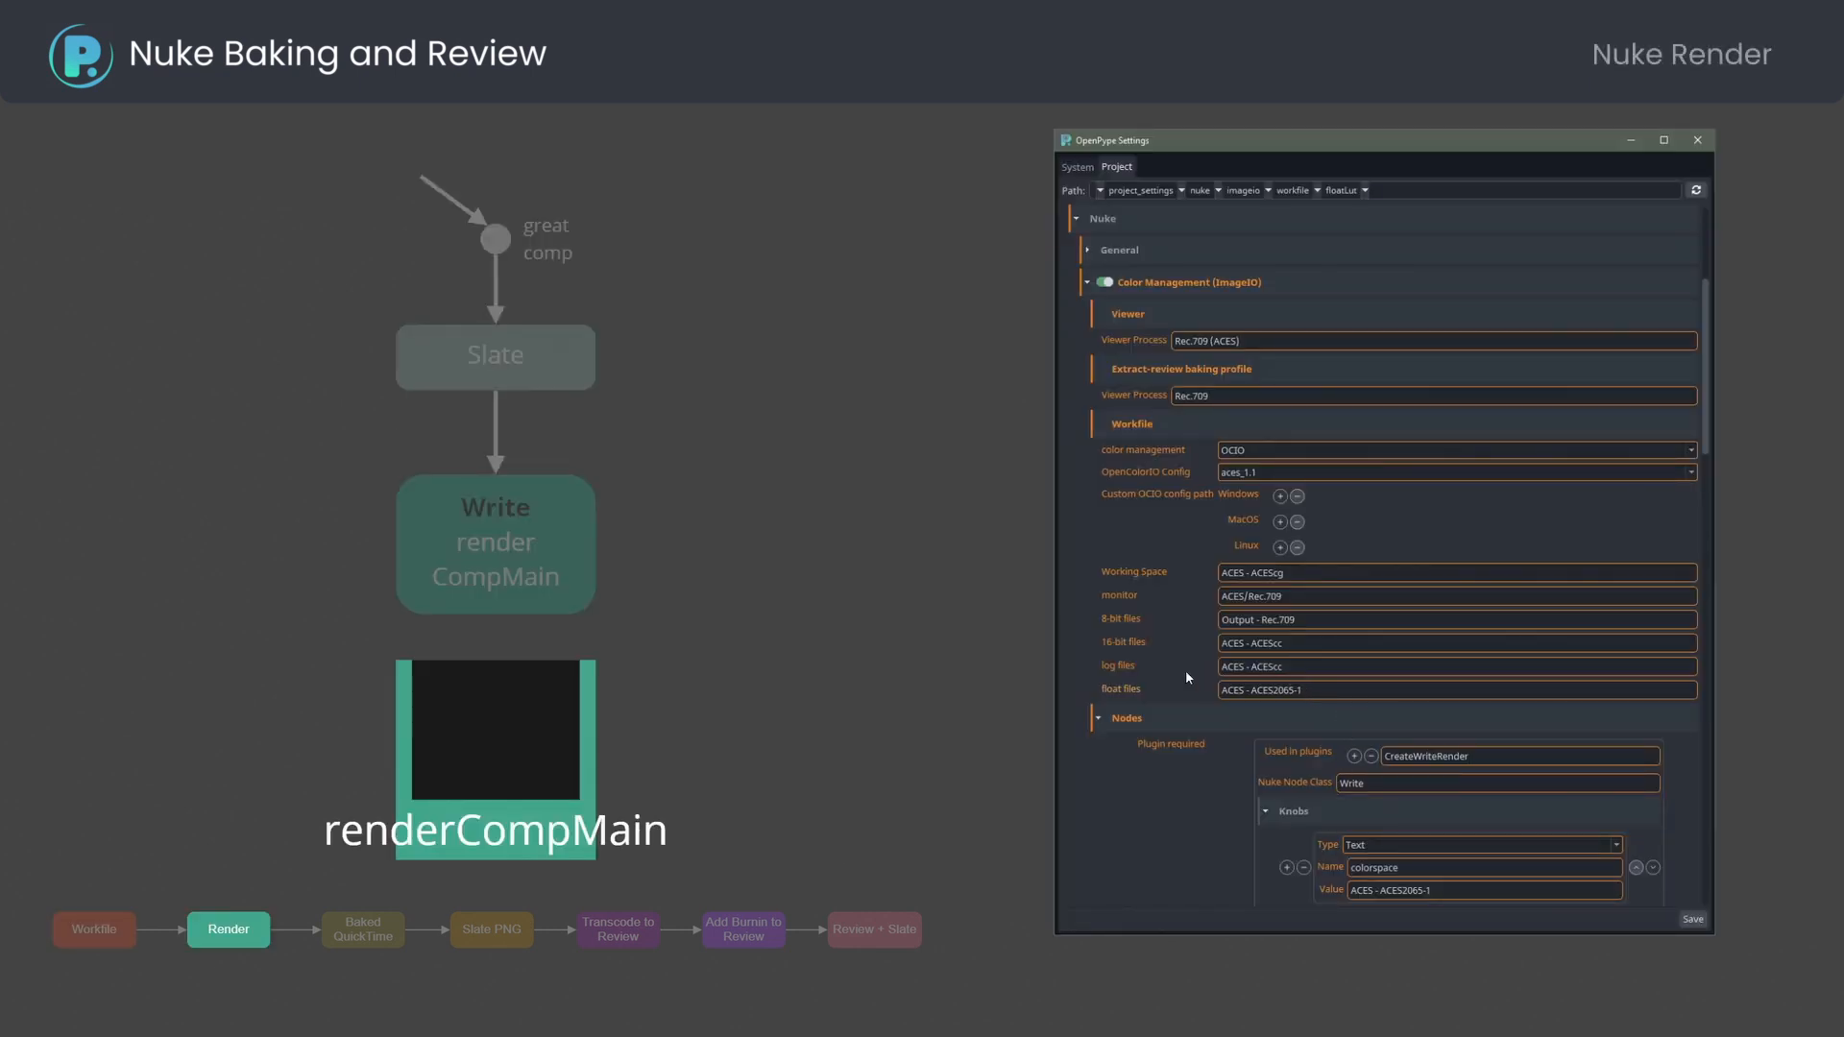
mouse_move(1117, 685)
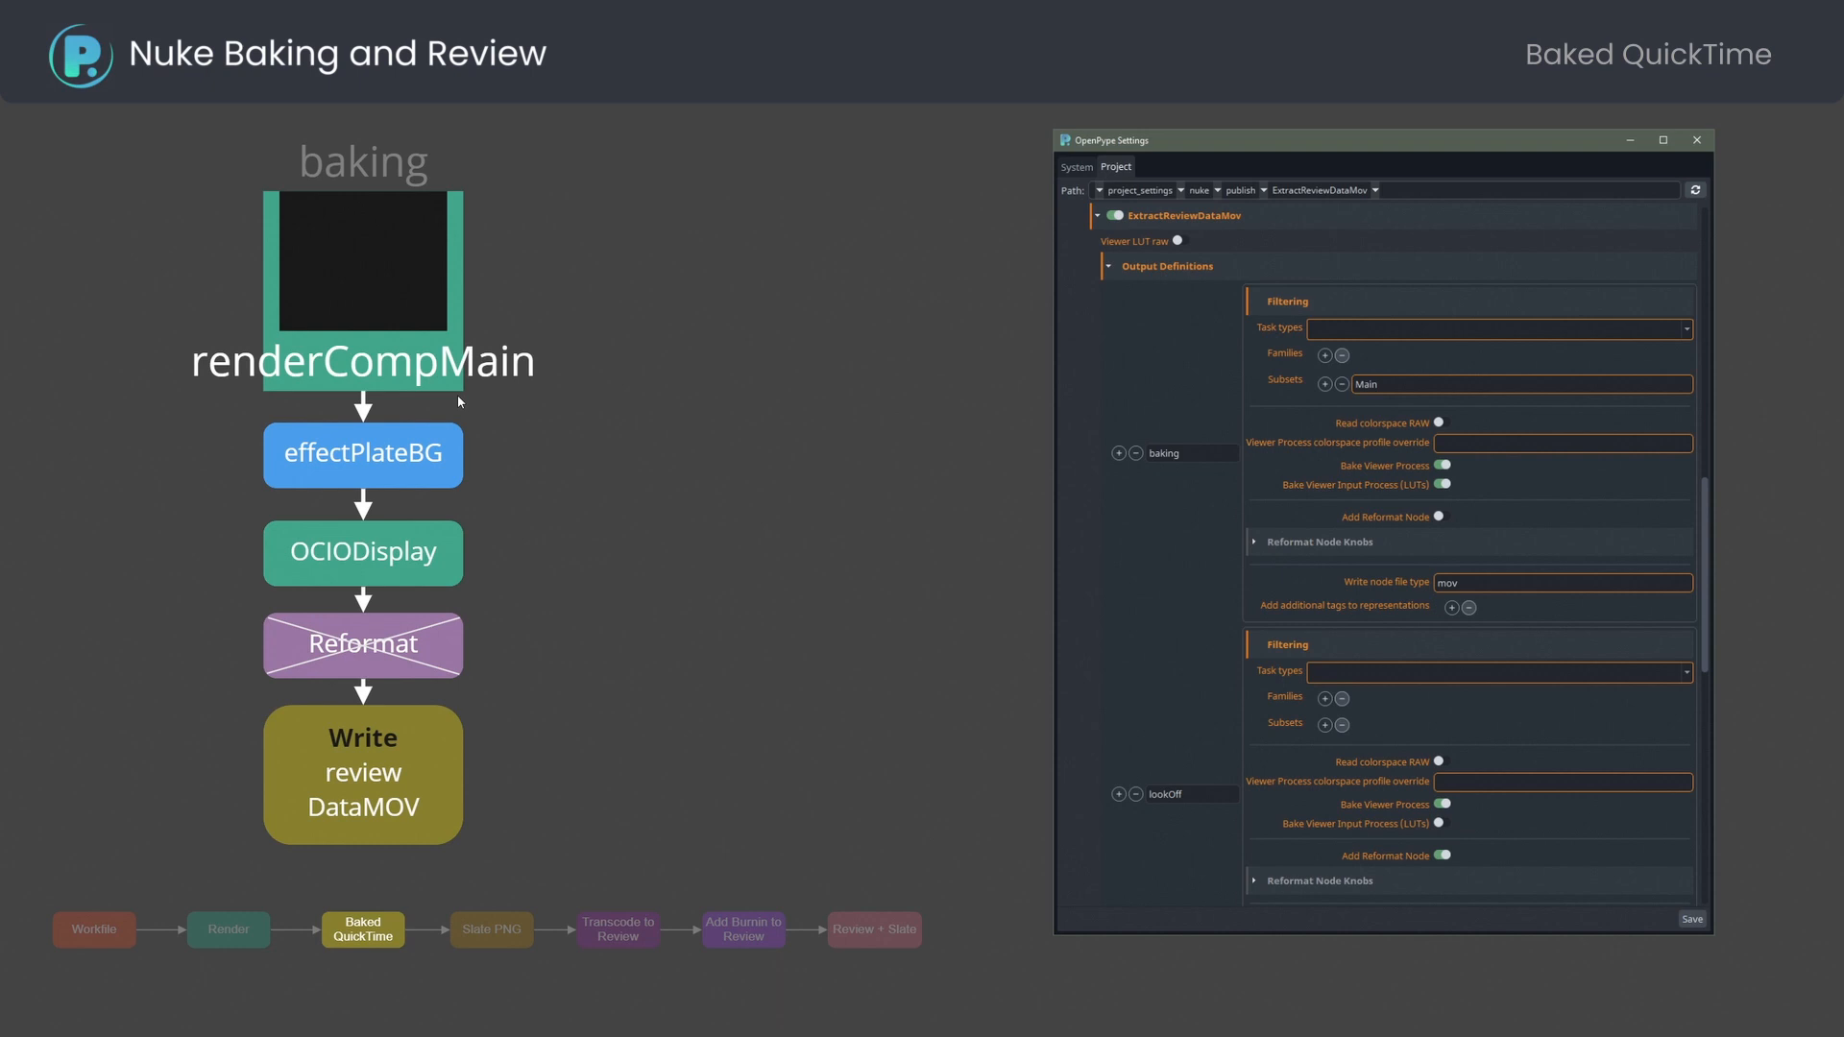
mouse_move(372, 491)
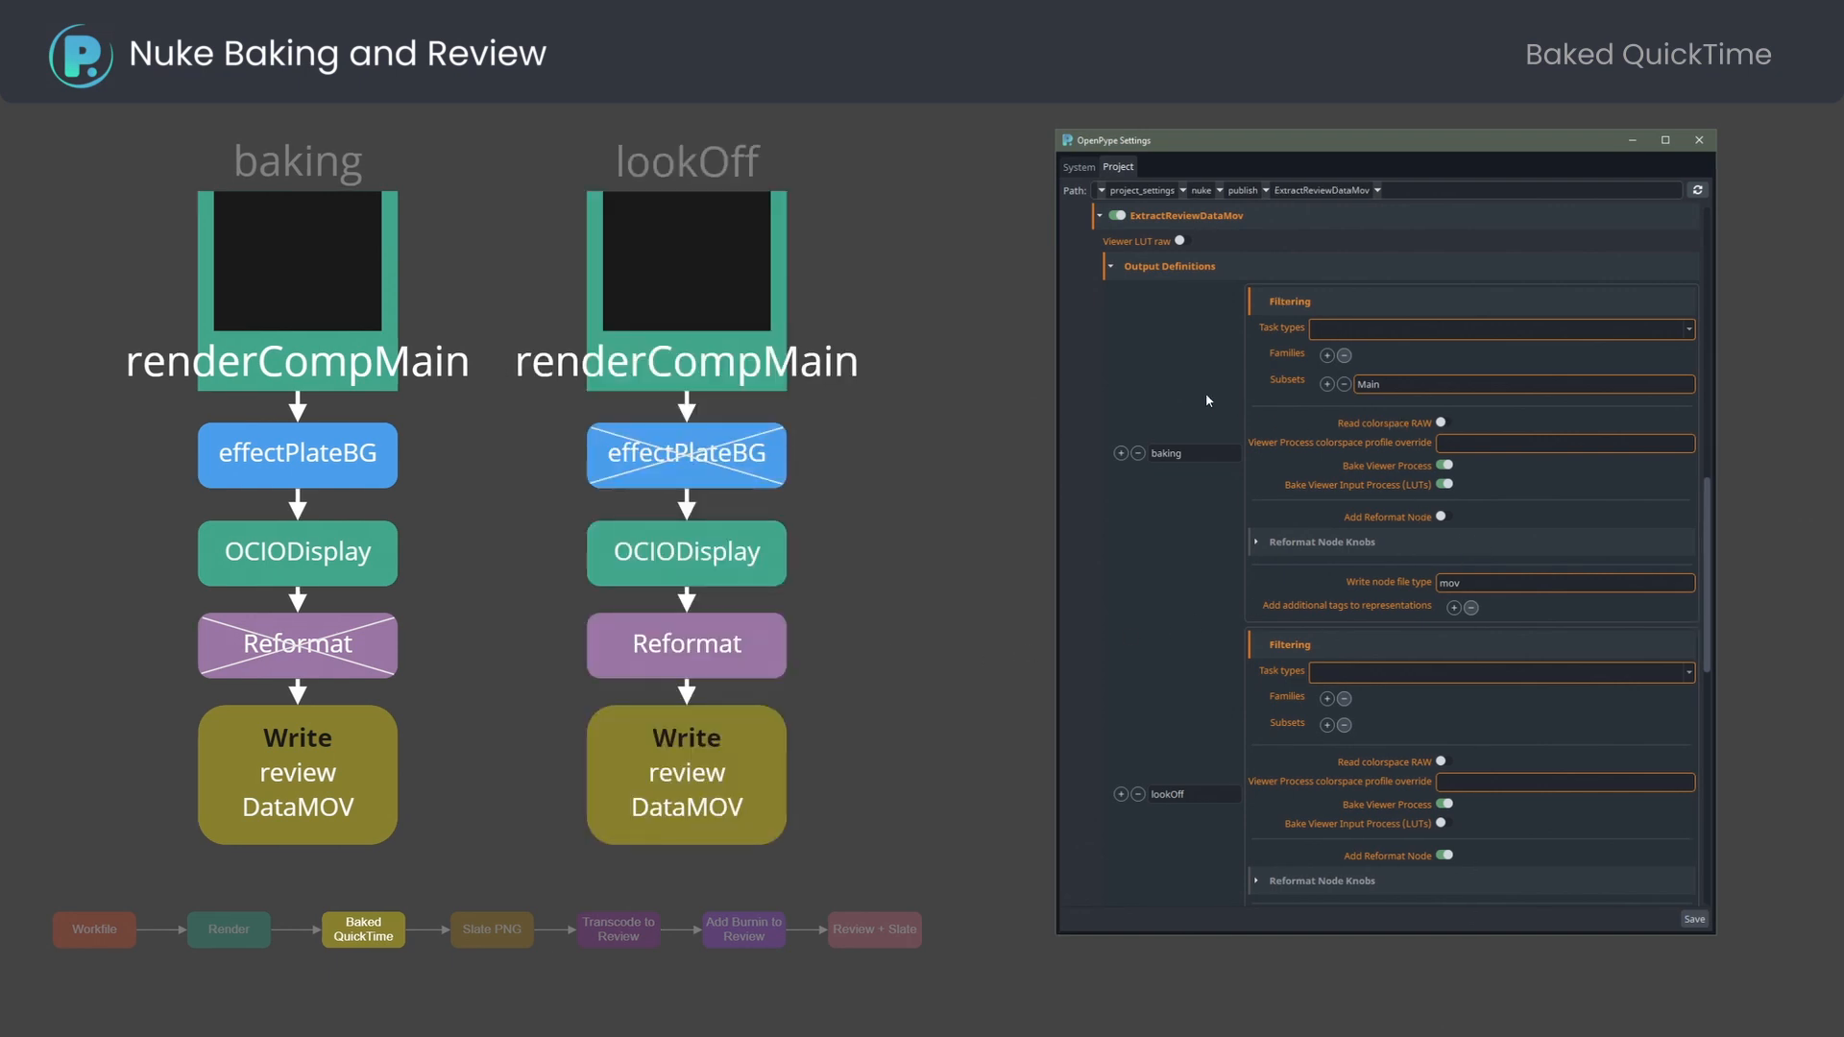
mouse_move(177, 162)
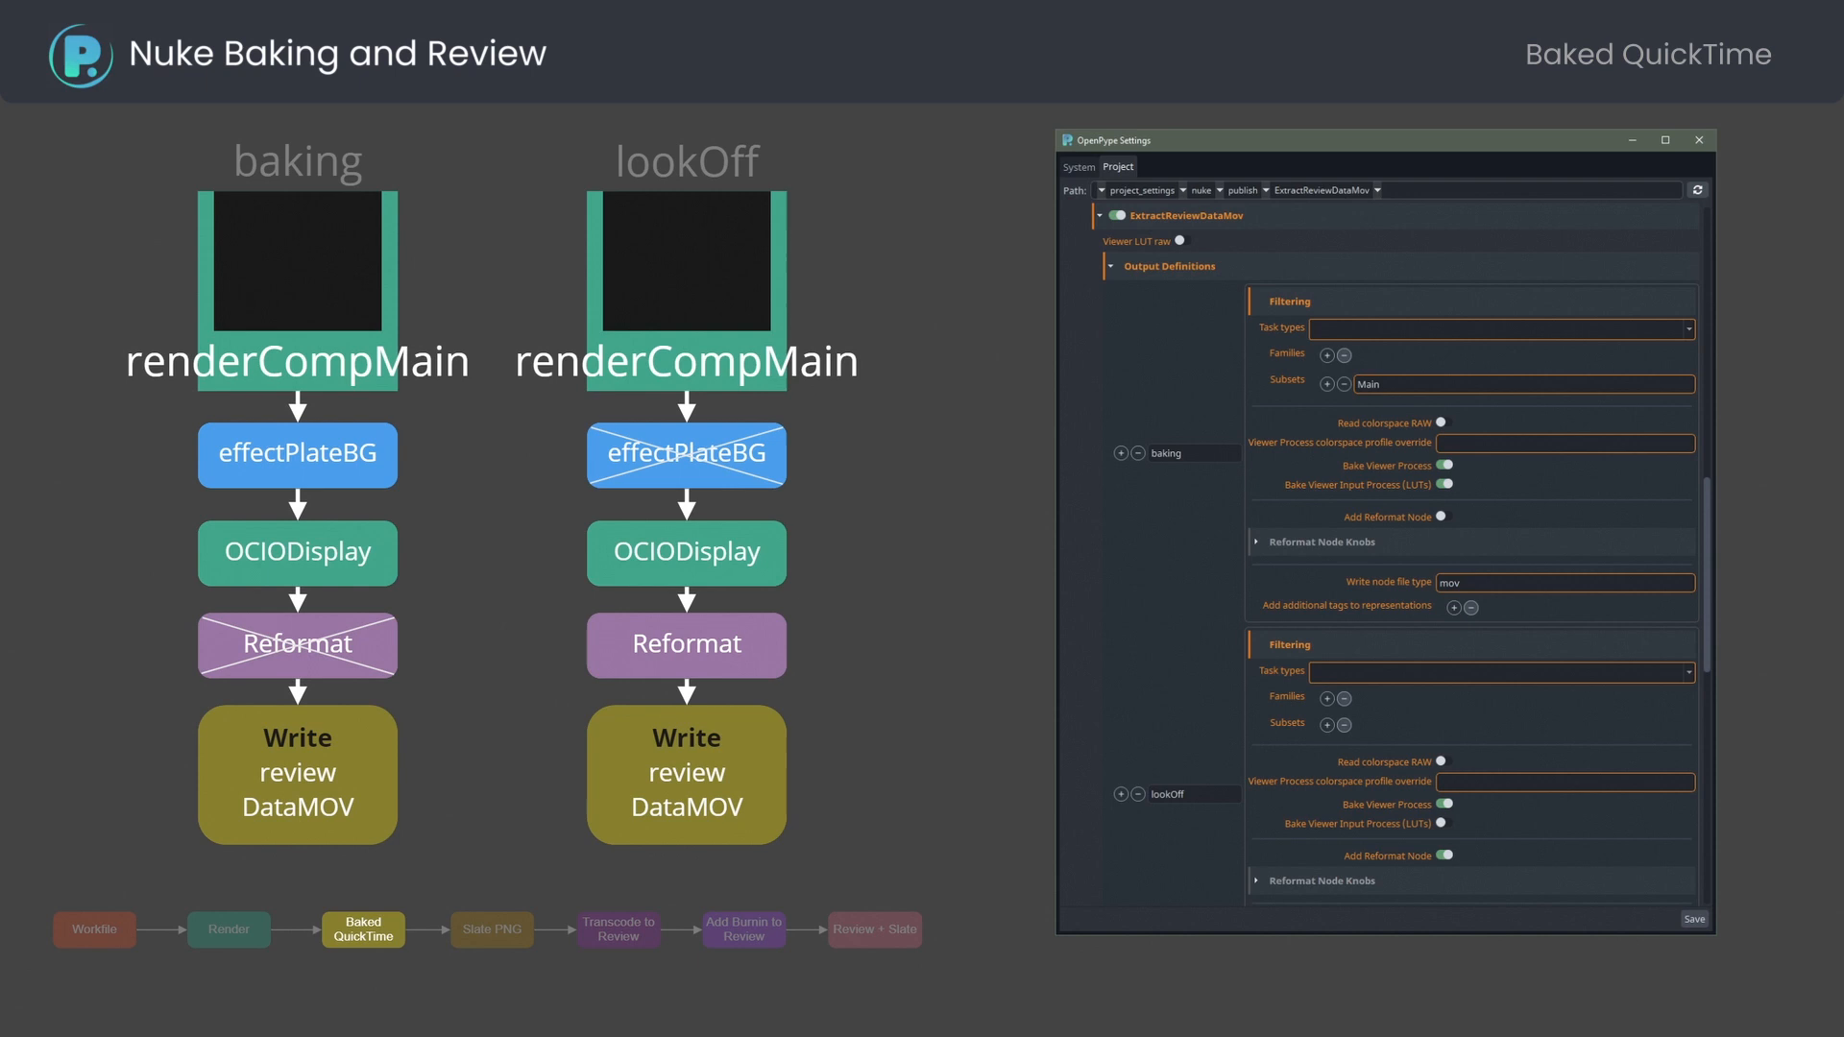
- Advance through the Slate slide to the Transcode to Review slide with the h264 reviewDataMov chain
left_click(492, 929)
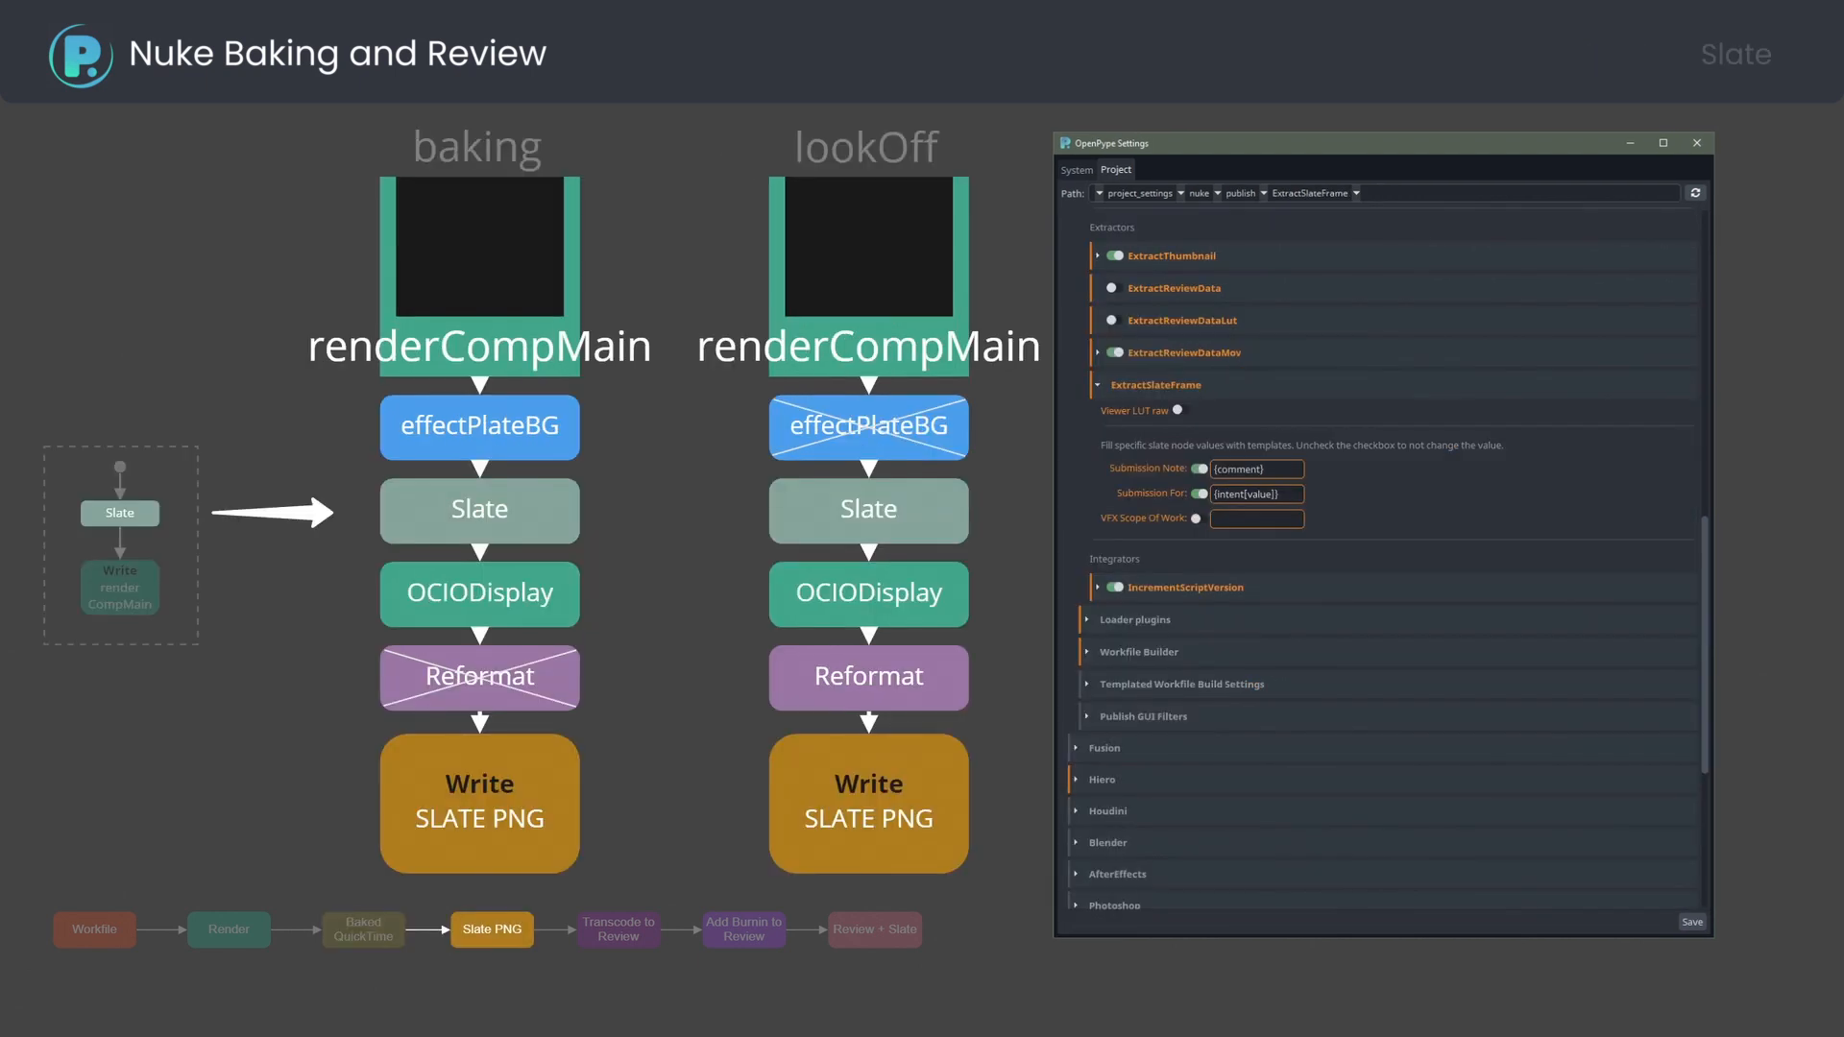
mouse_move(89, 534)
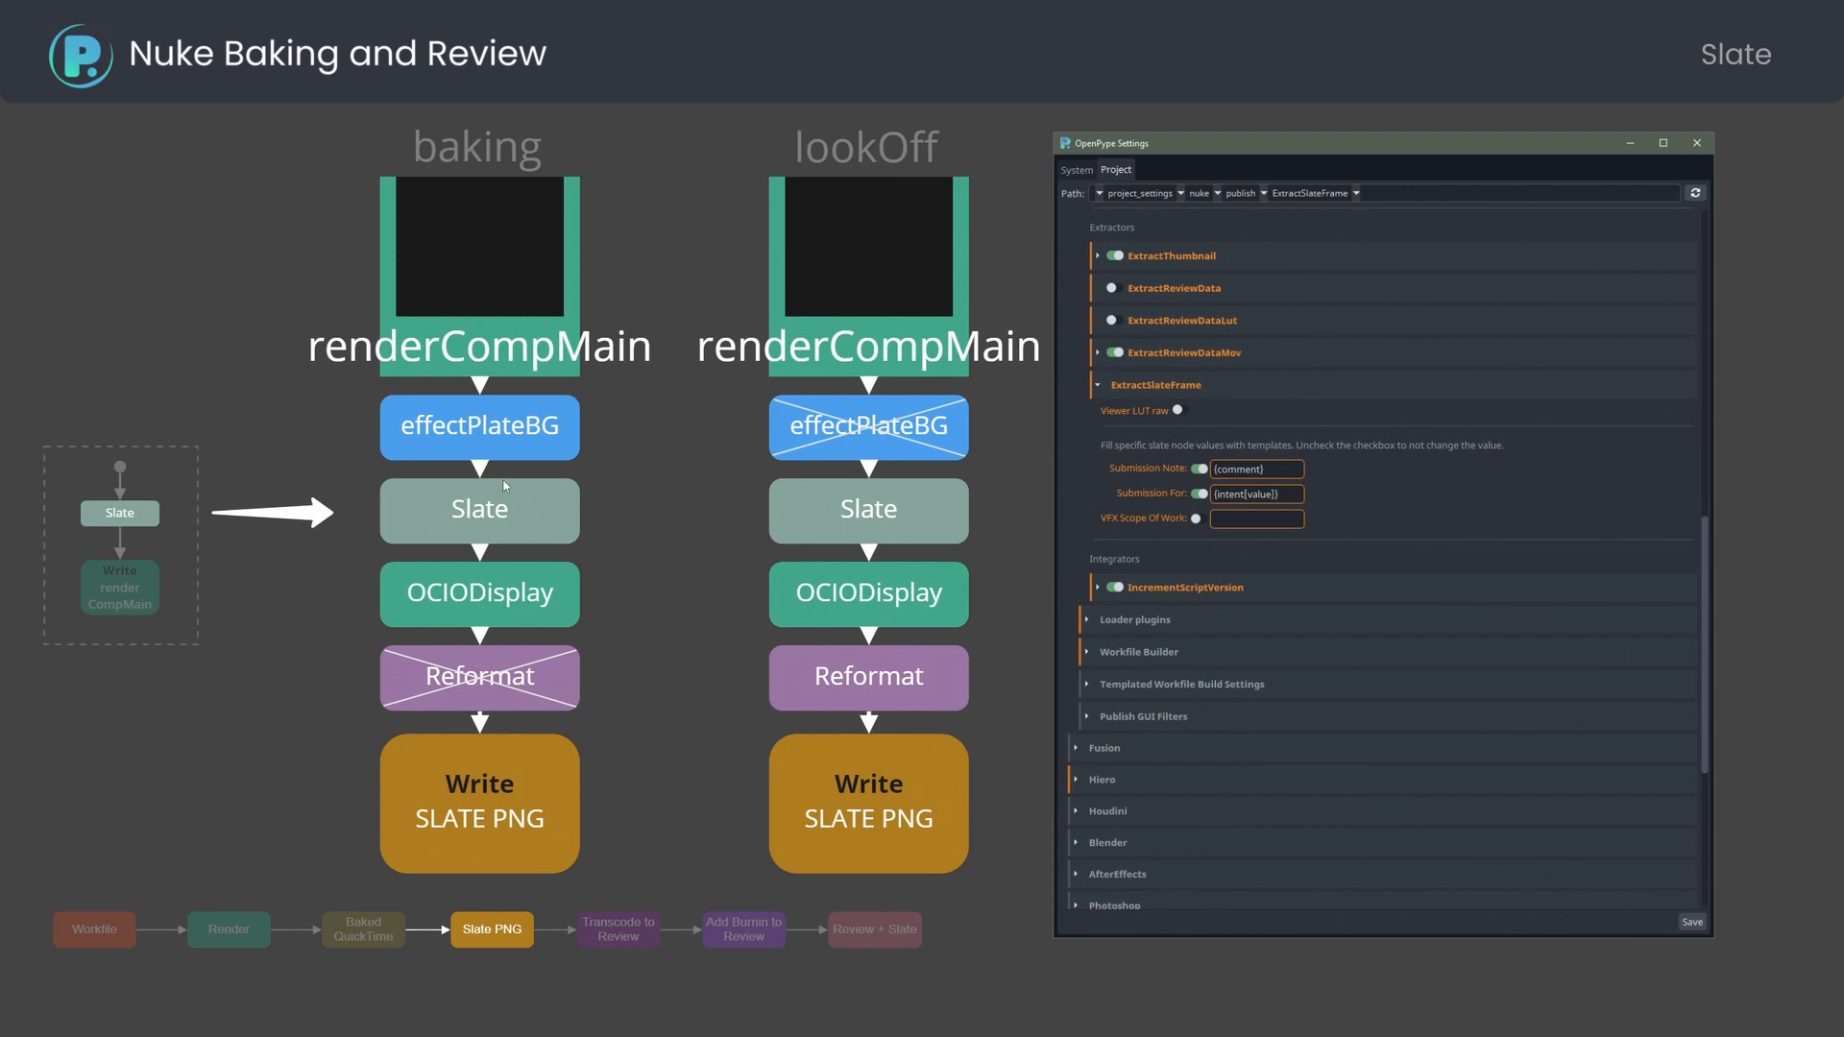
mouse_move(1059, 431)
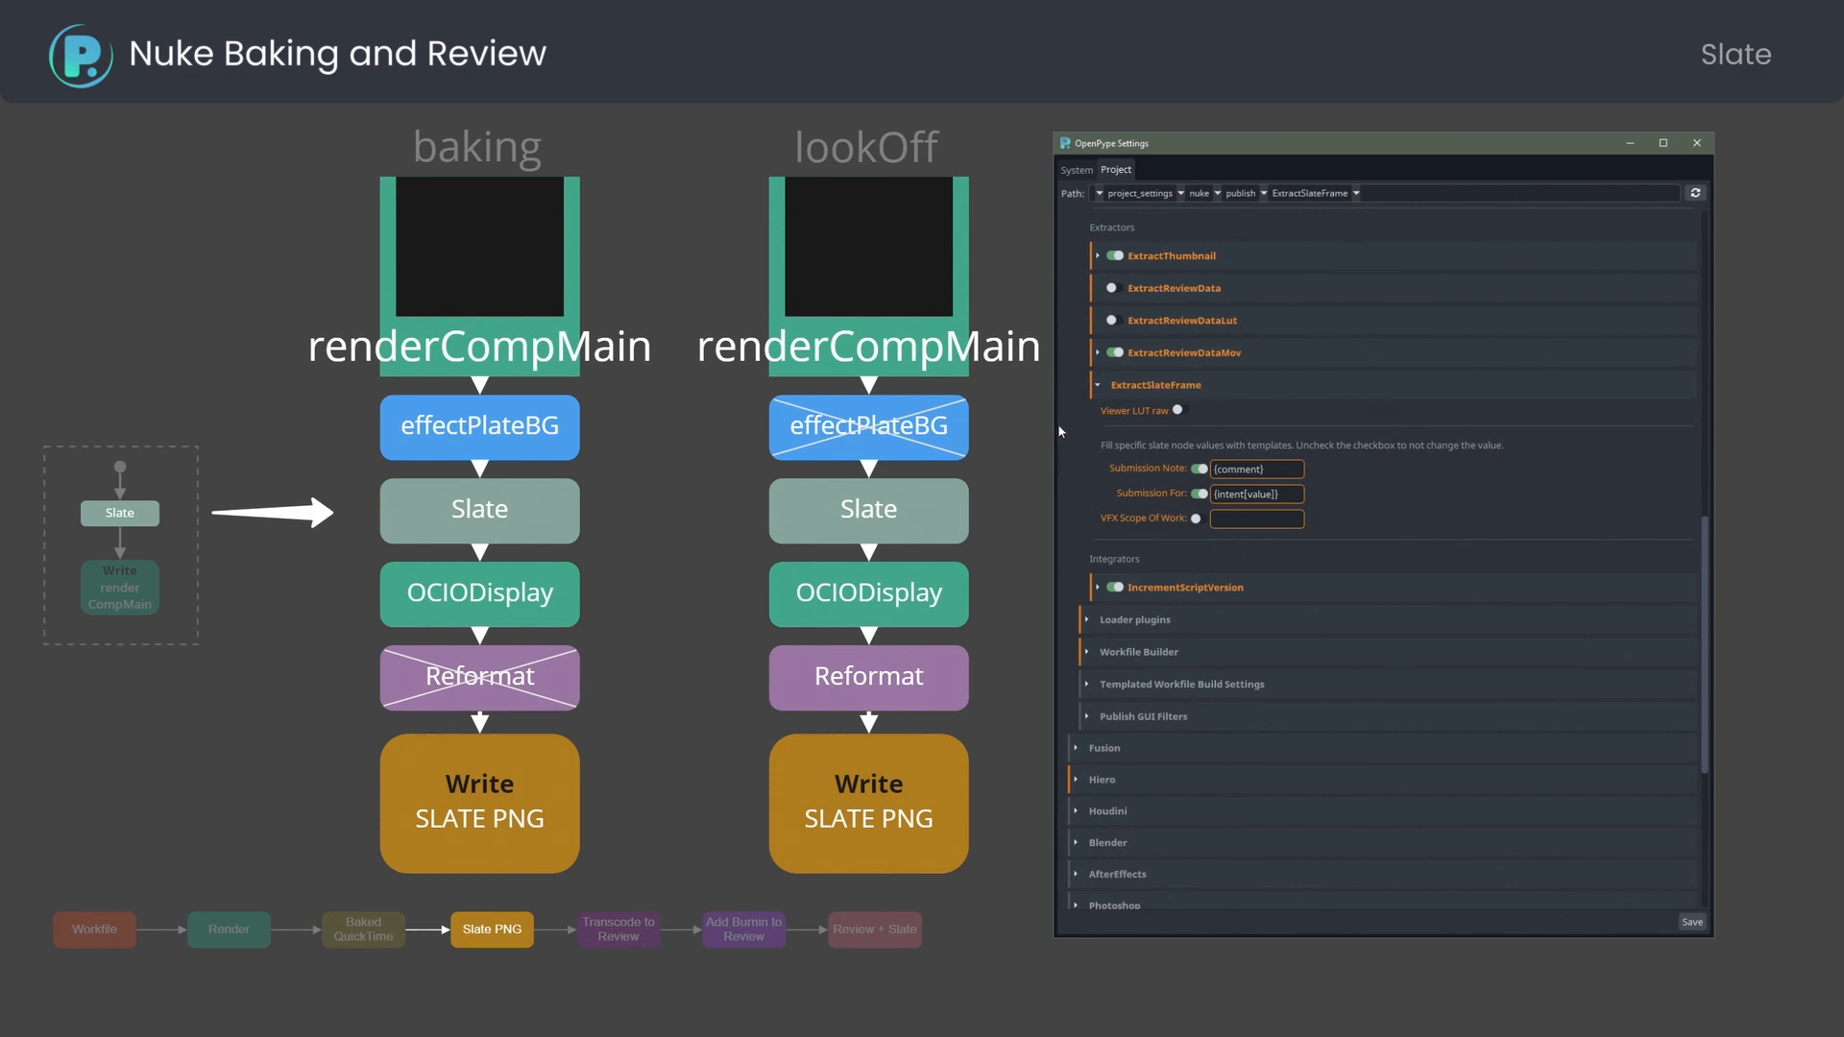
left_click(617, 929)
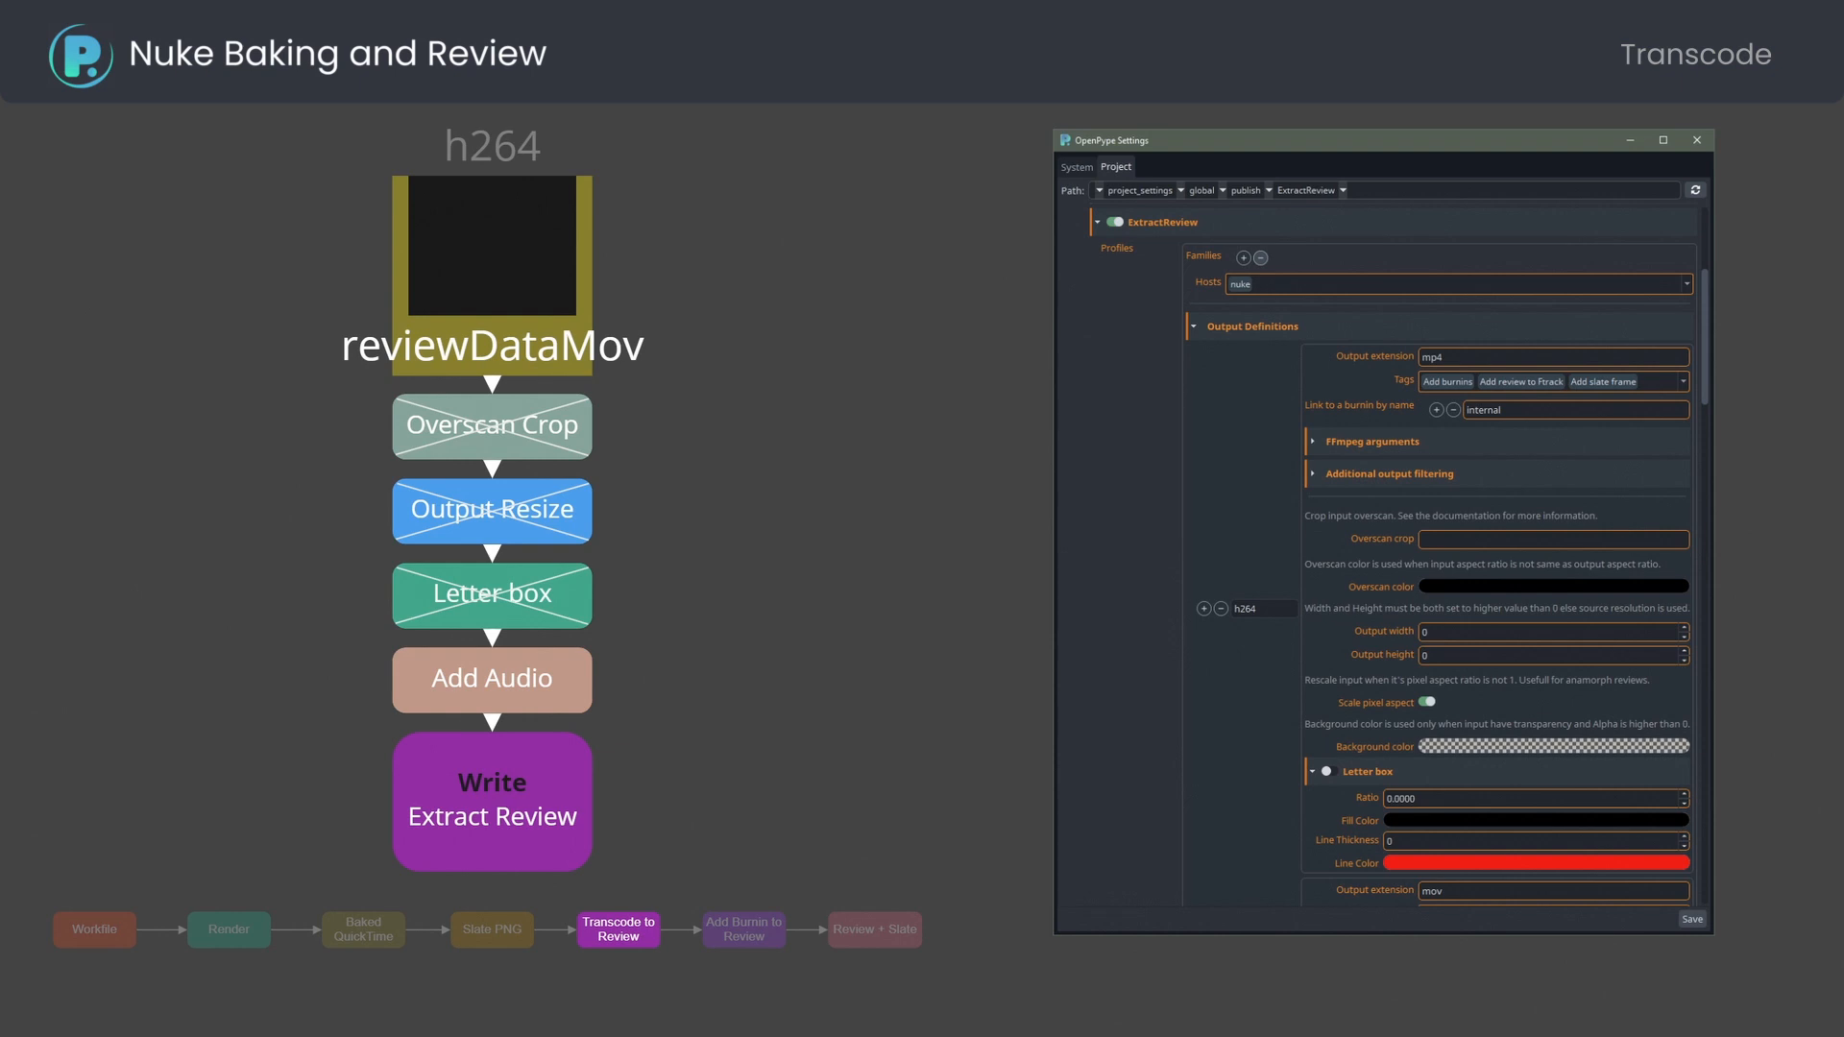
mouse_move(1277, 308)
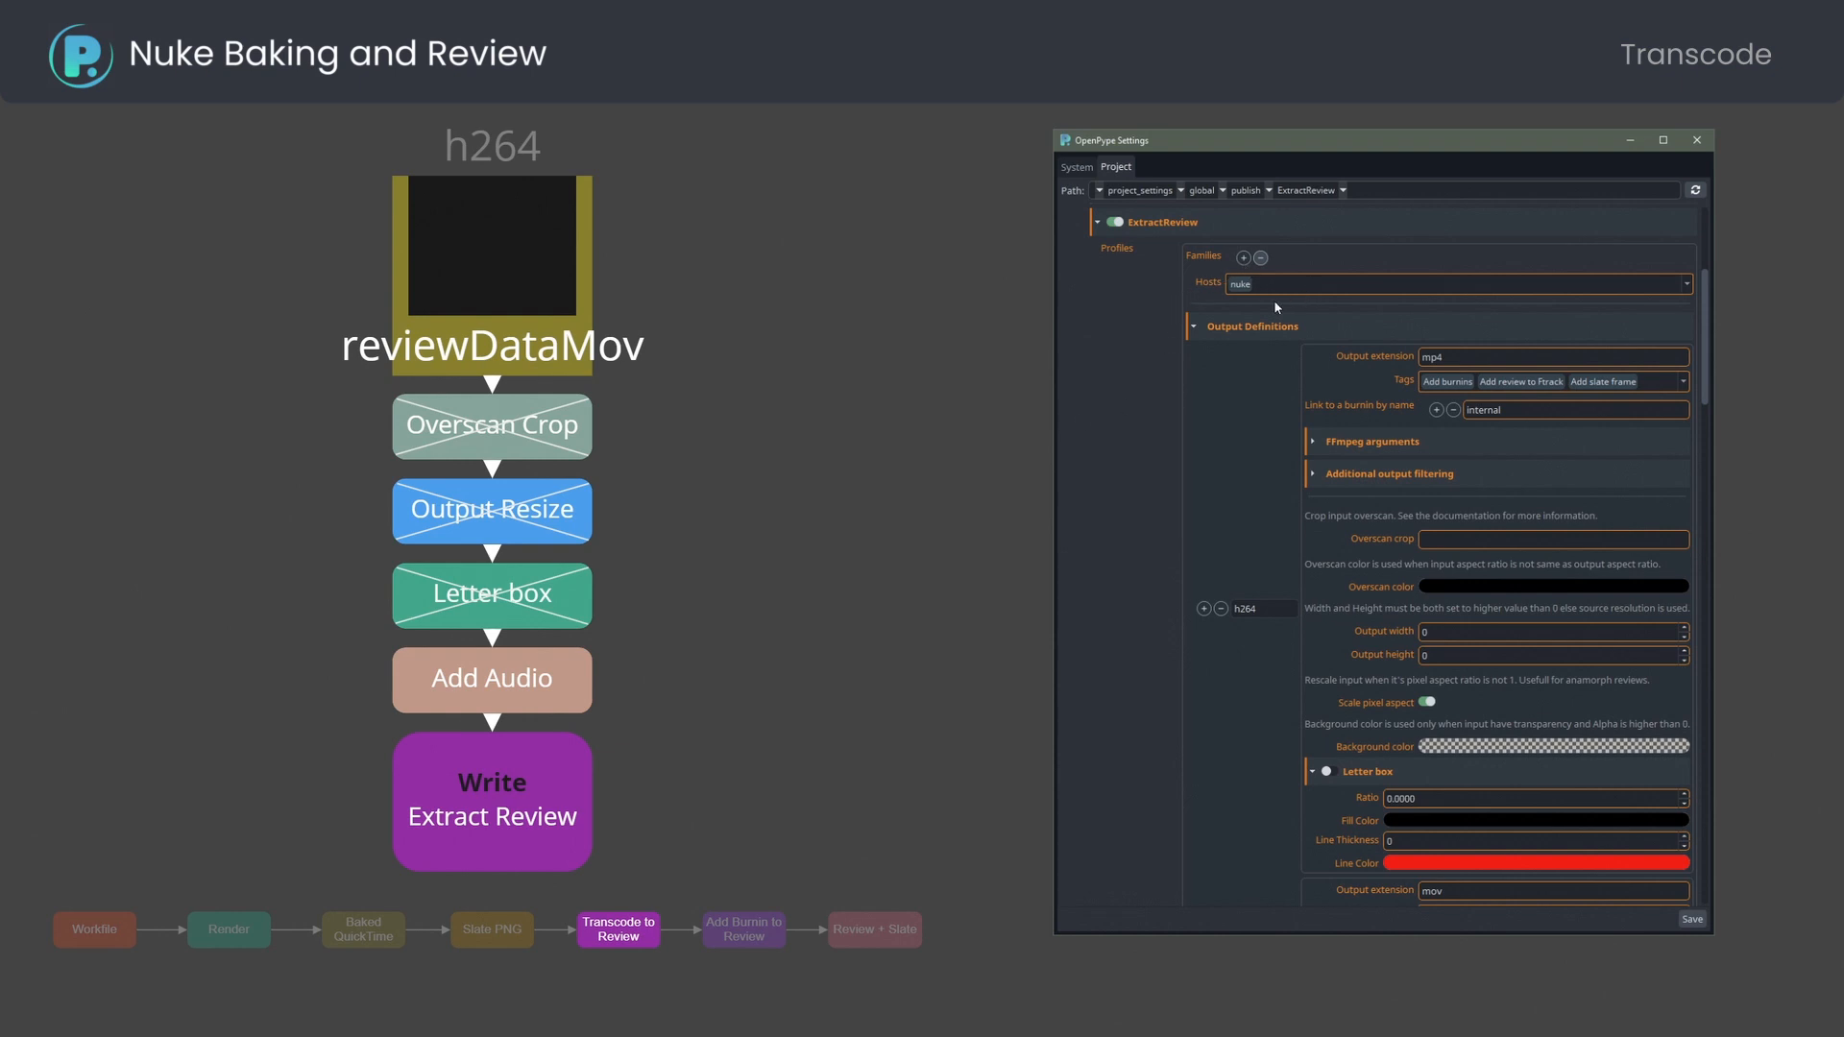
mouse_move(1202, 492)
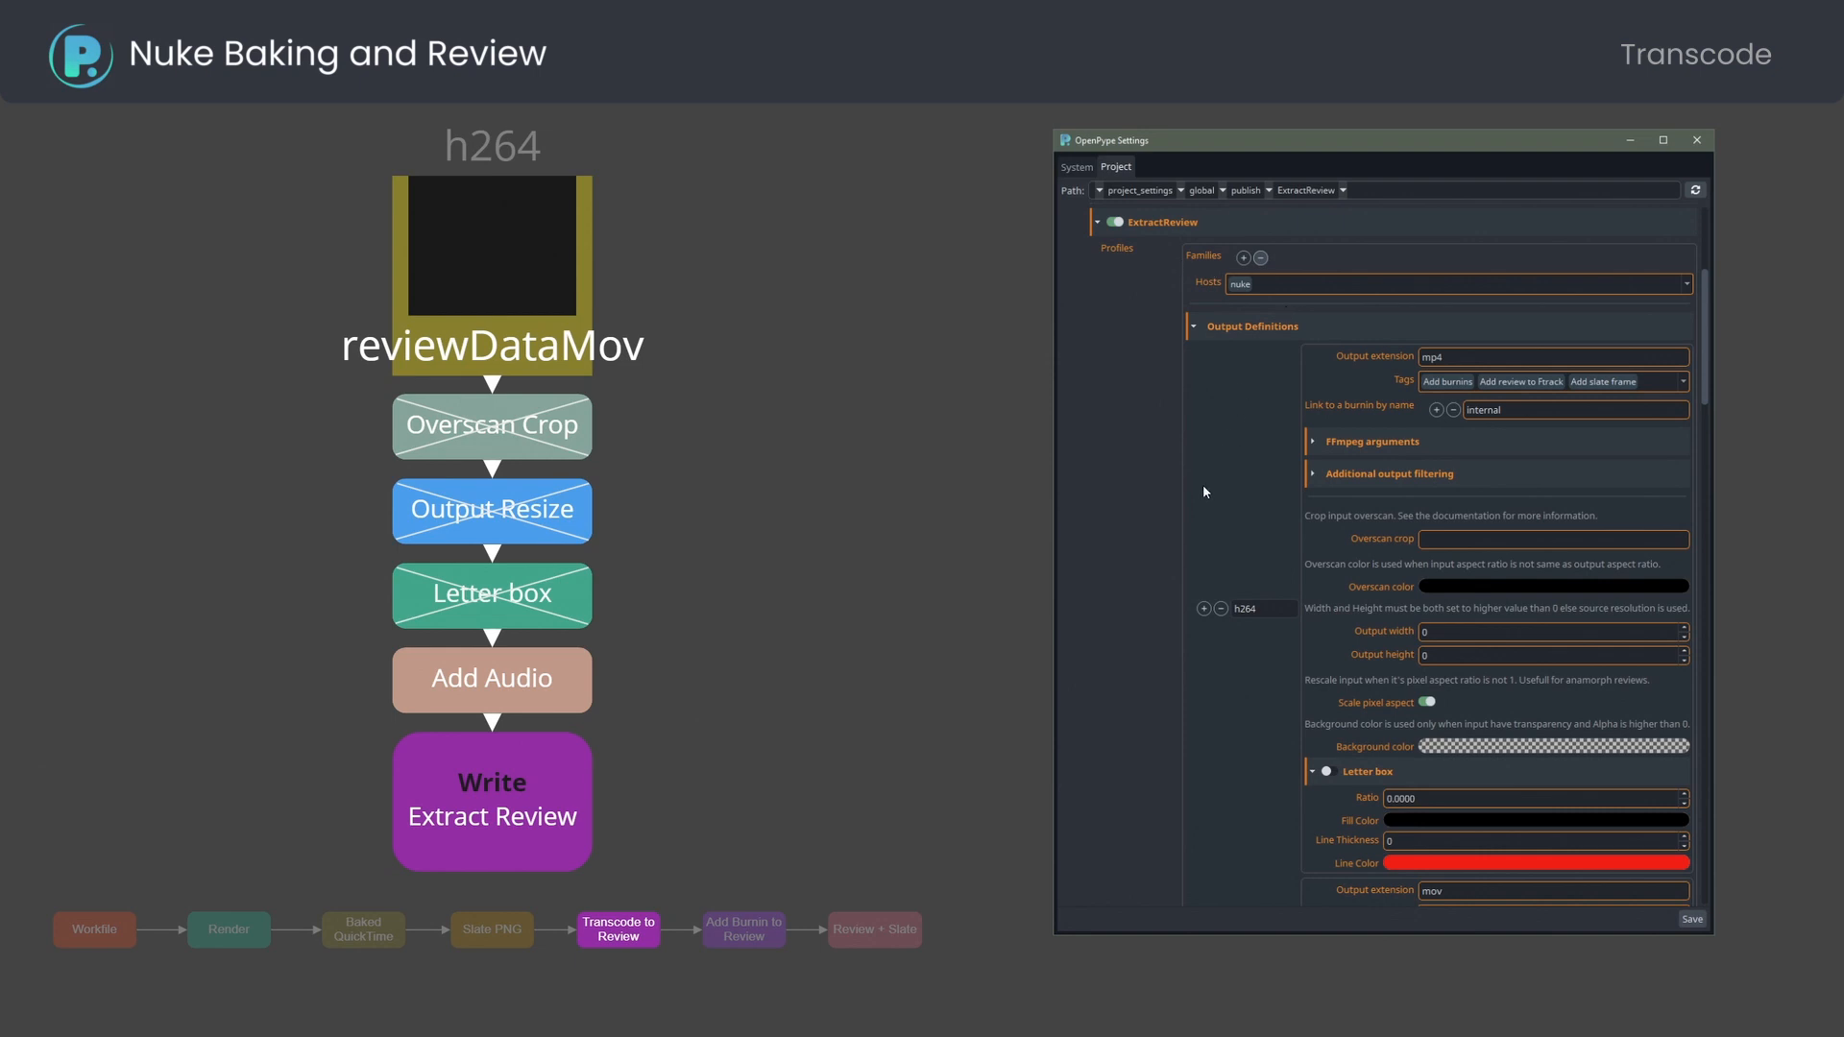
mouse_move(1402, 351)
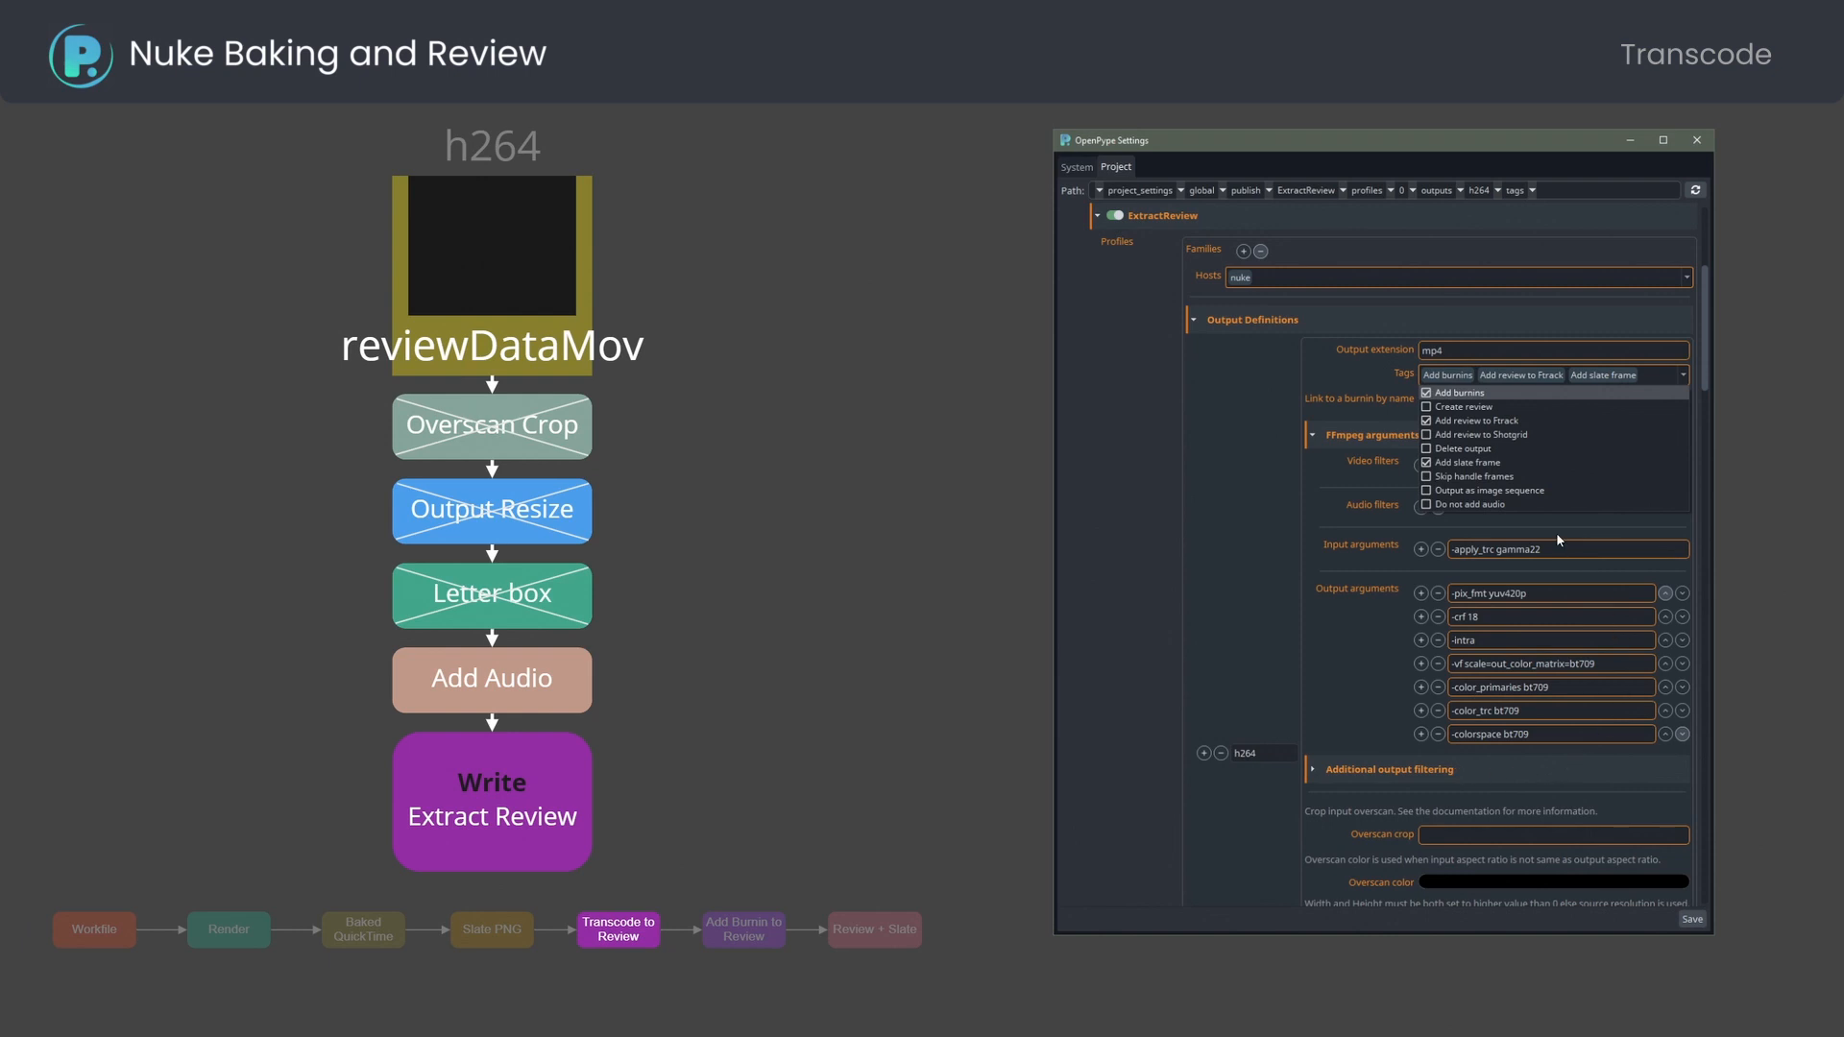
- Review the ExtractReview h264, prores422Hq and DnxMov outputs, then reach the Burn-in slide
scroll("down", 3)
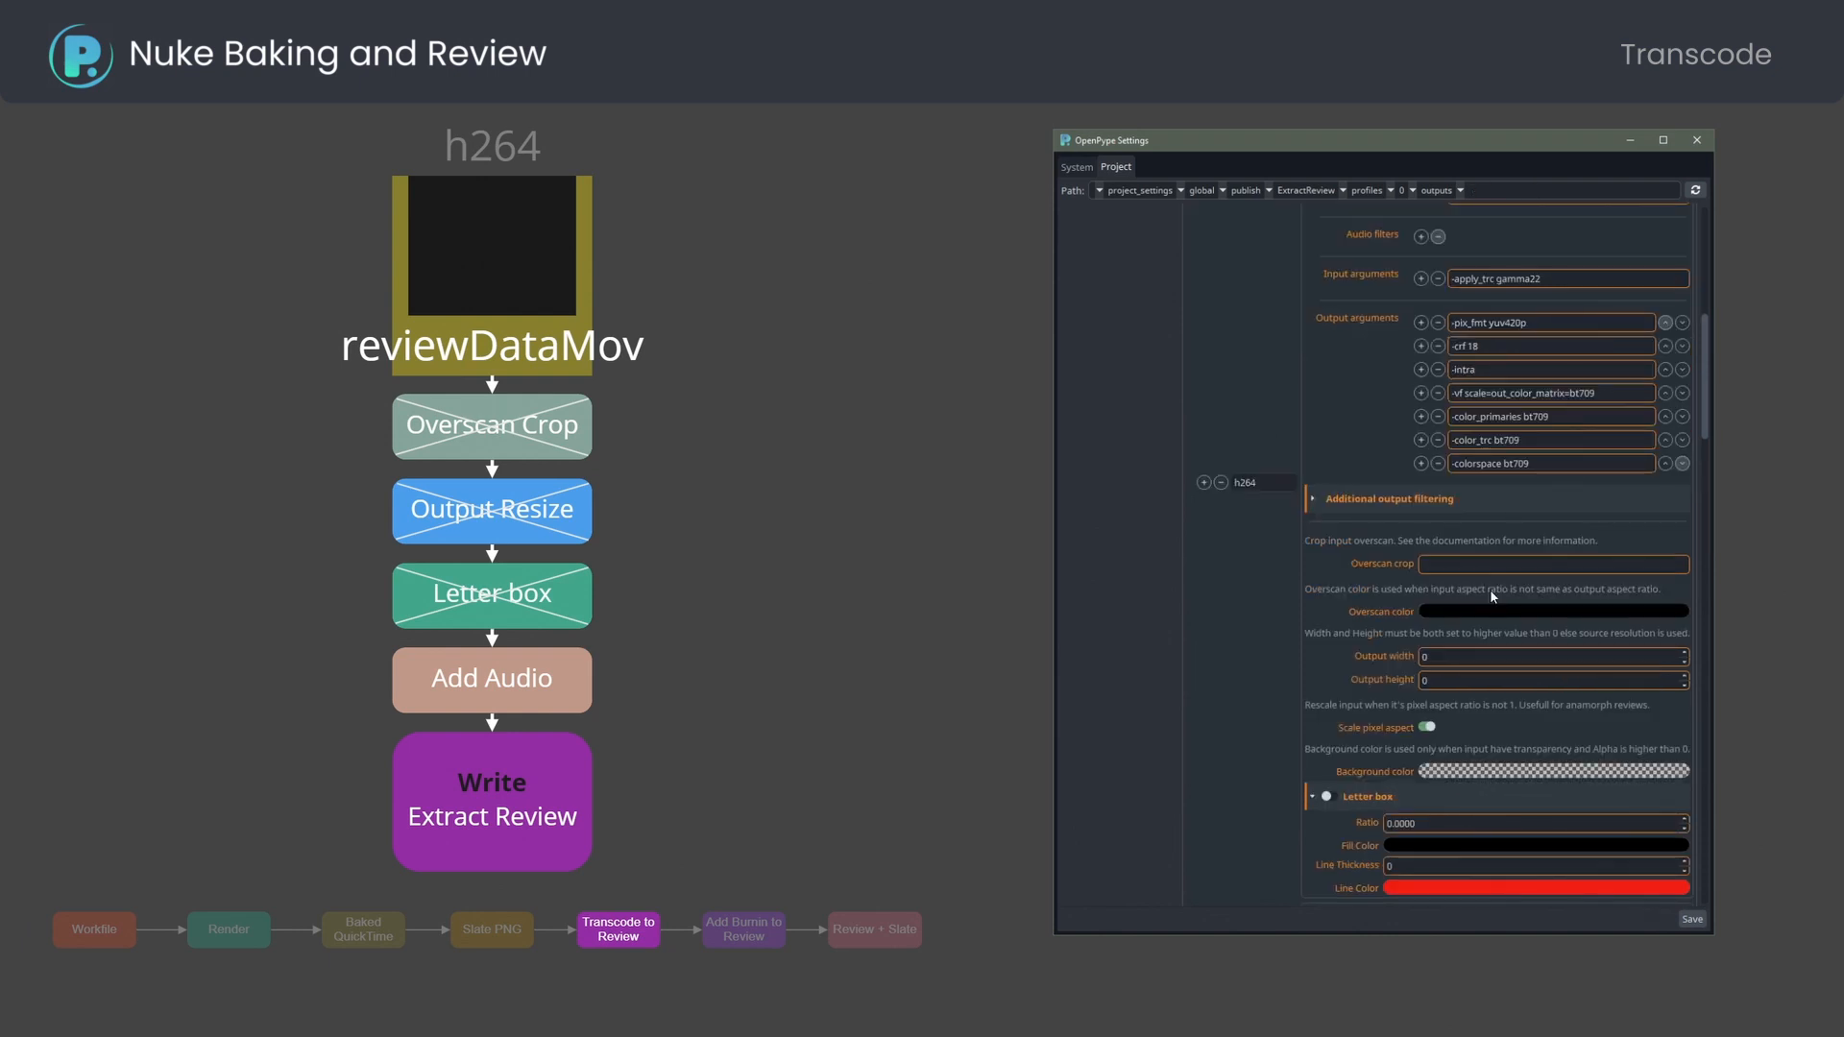
mouse_move(1467, 569)
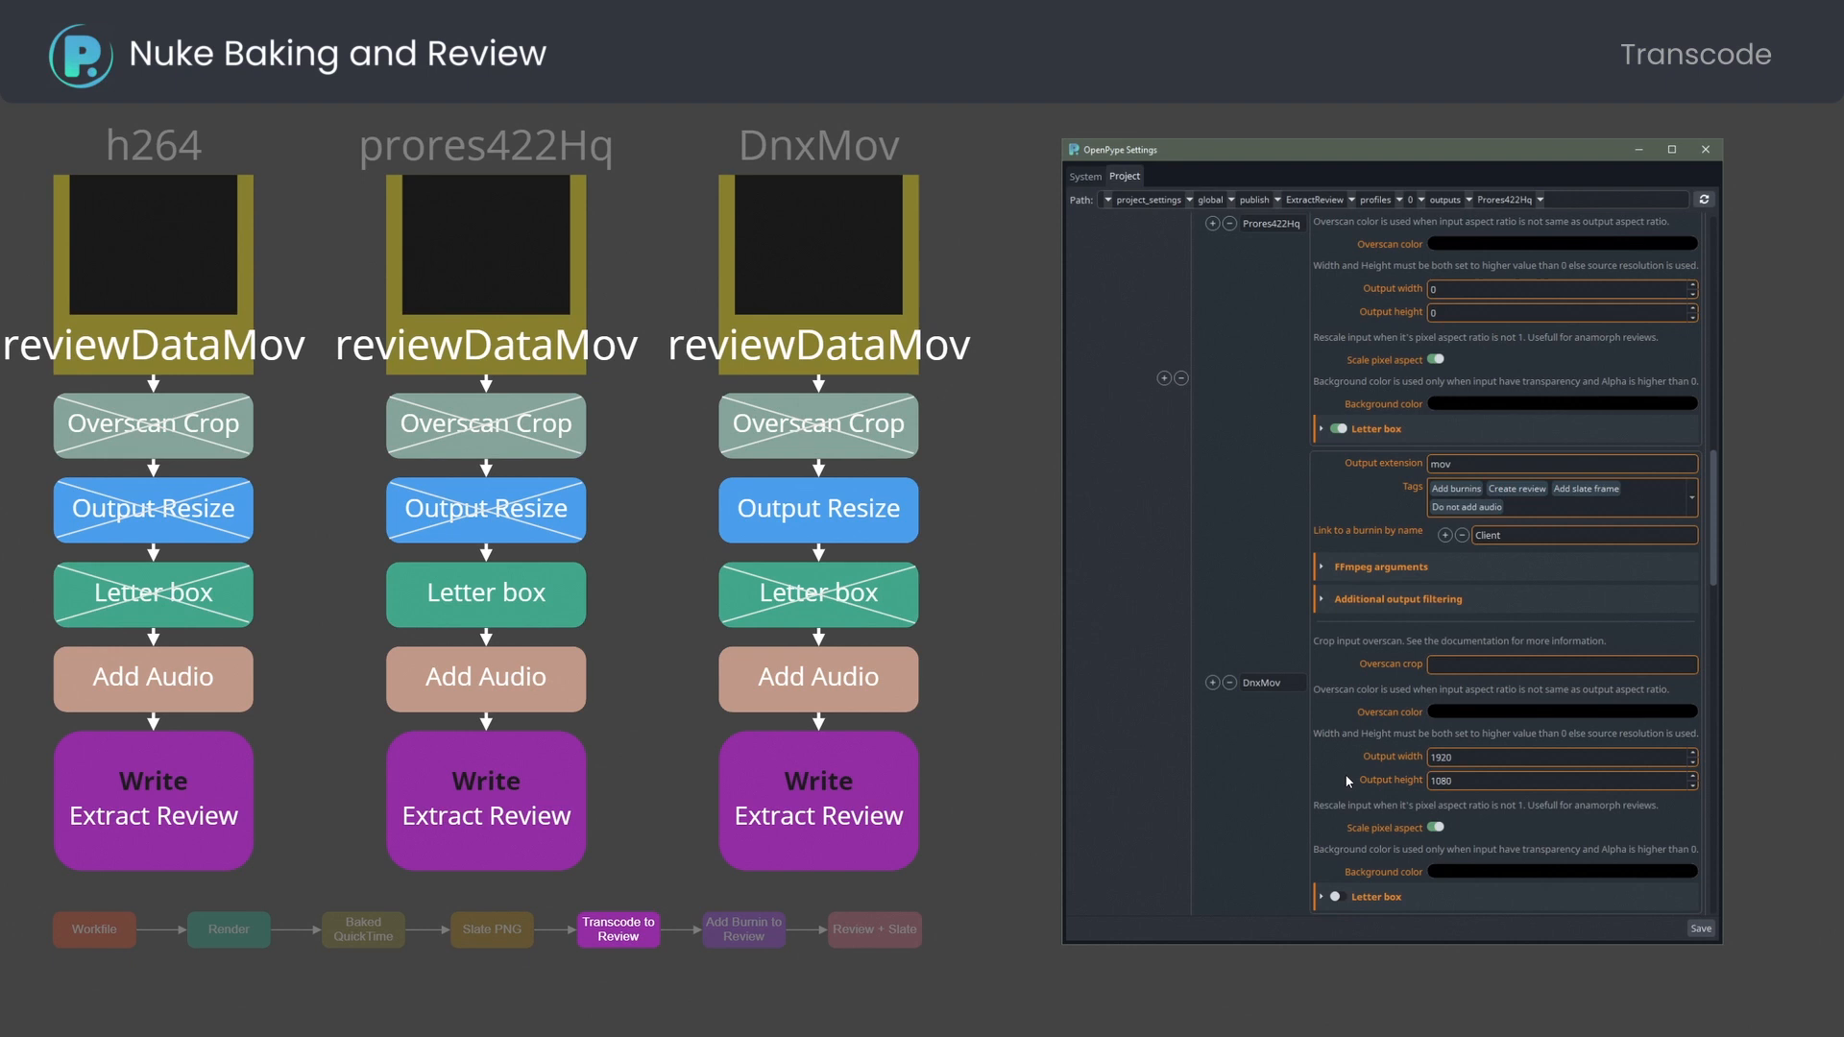
mouse_move(1258, 743)
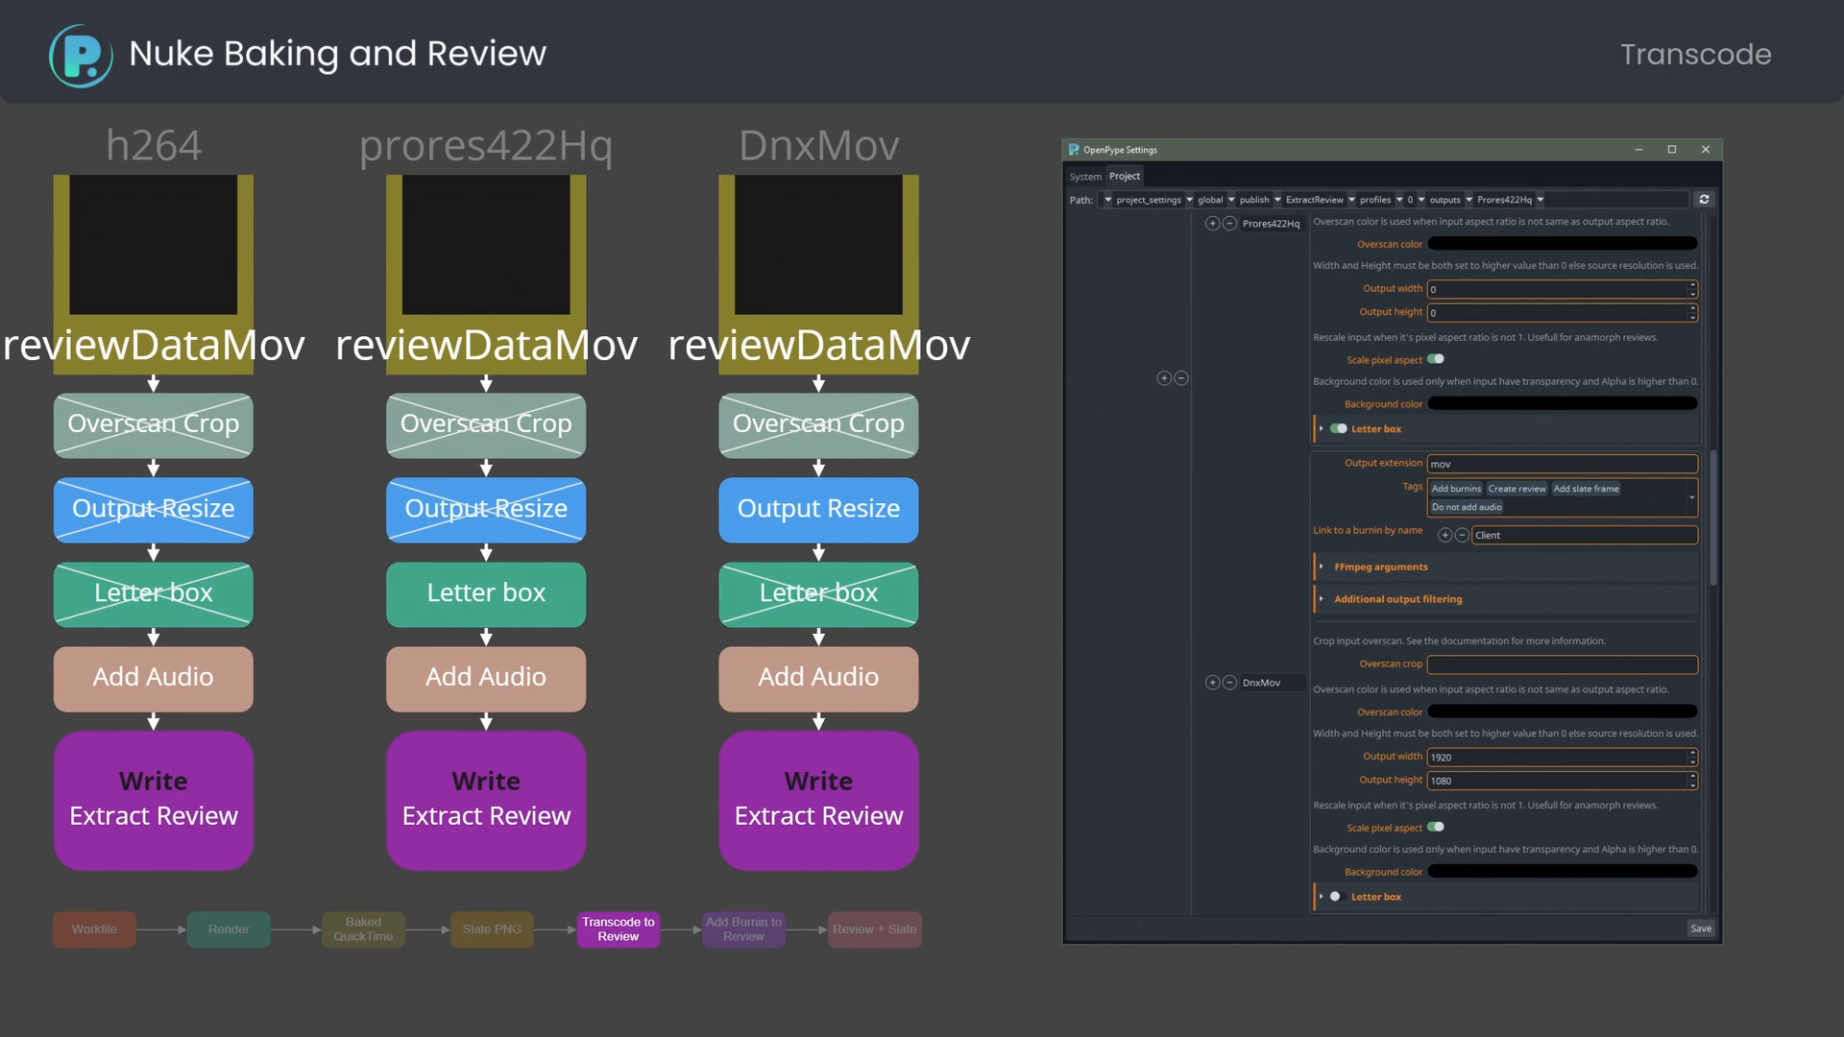
mouse_move(970, 142)
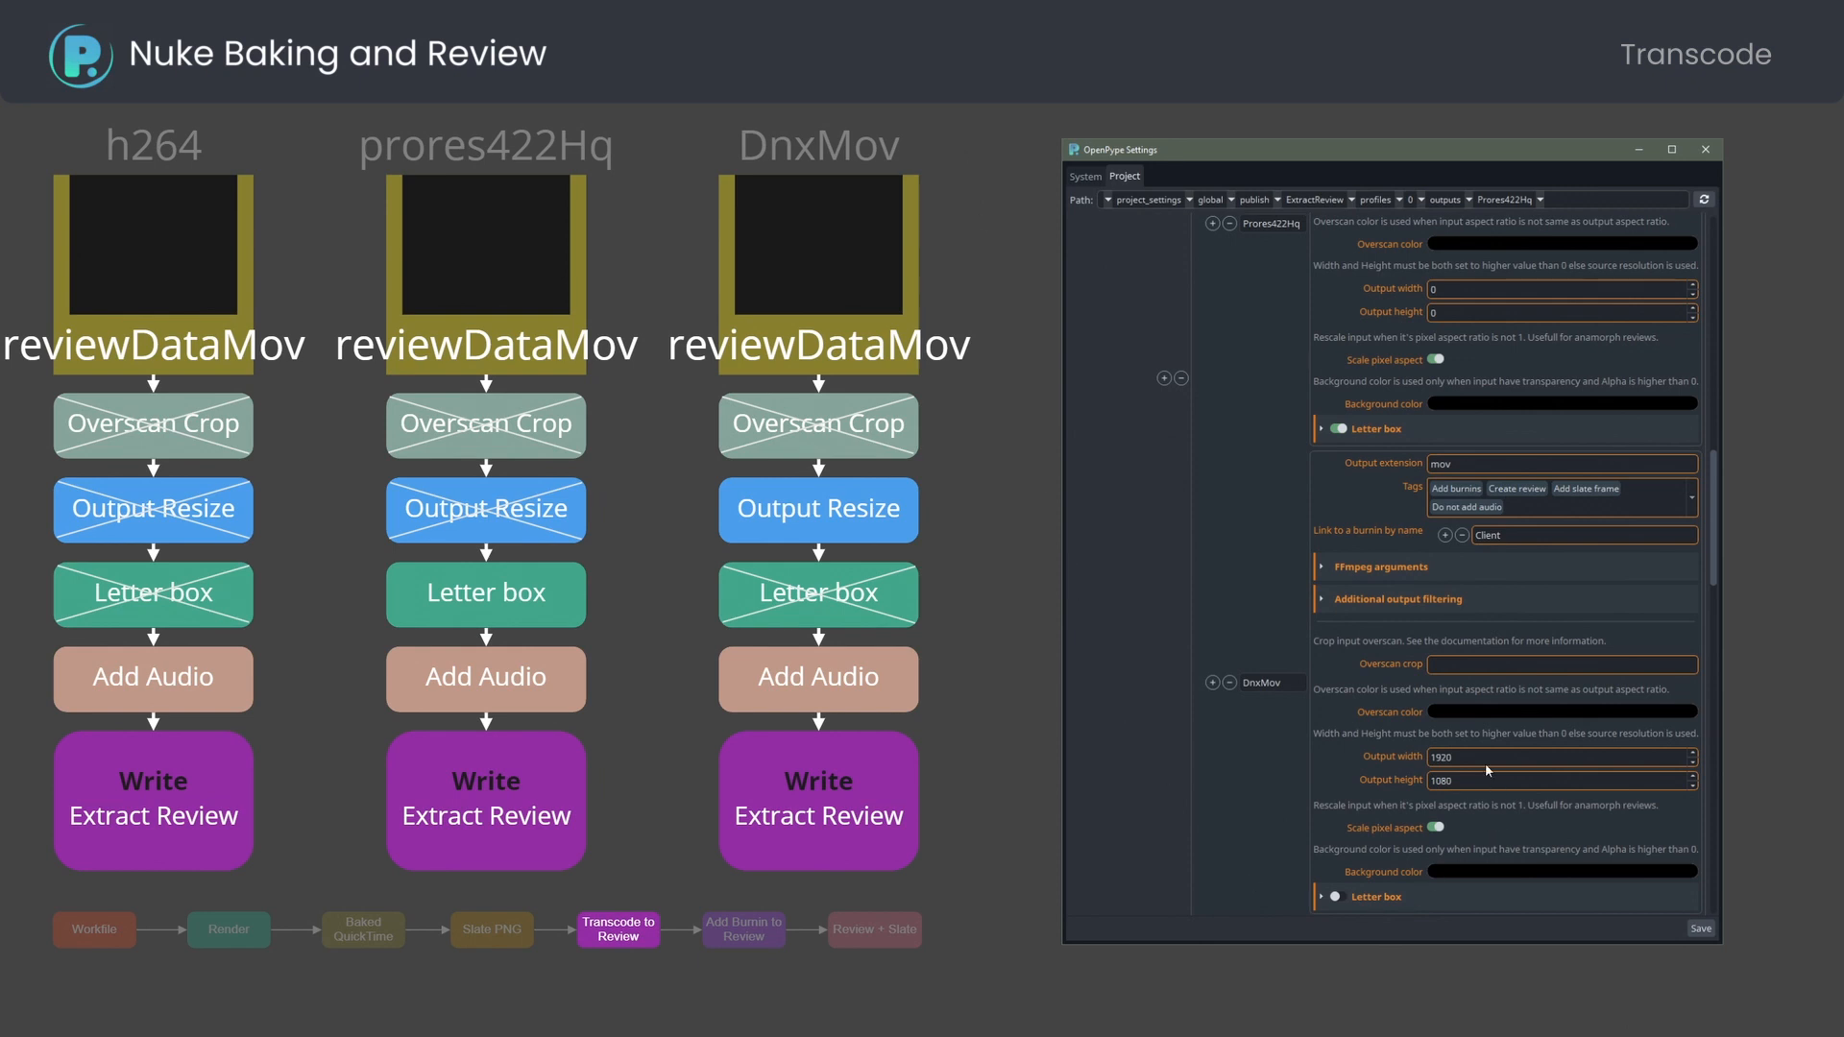
left_click(743, 929)
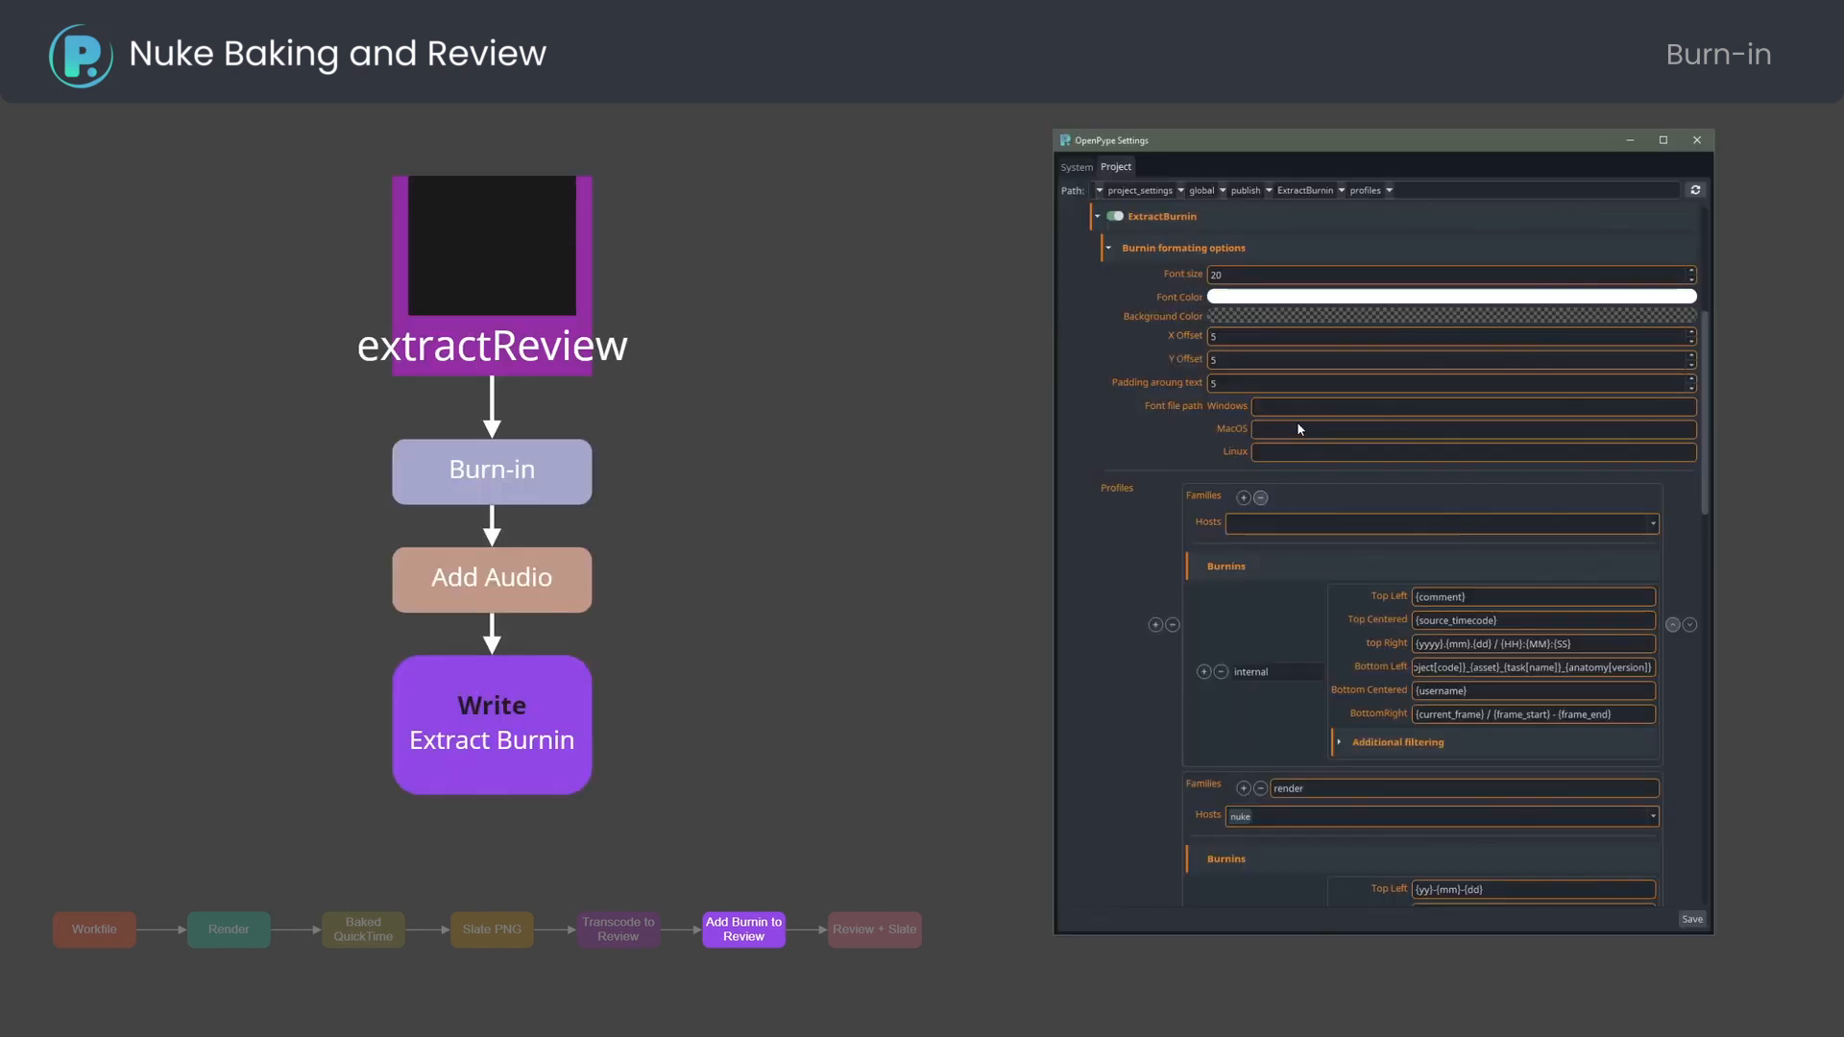
mouse_move(1273, 255)
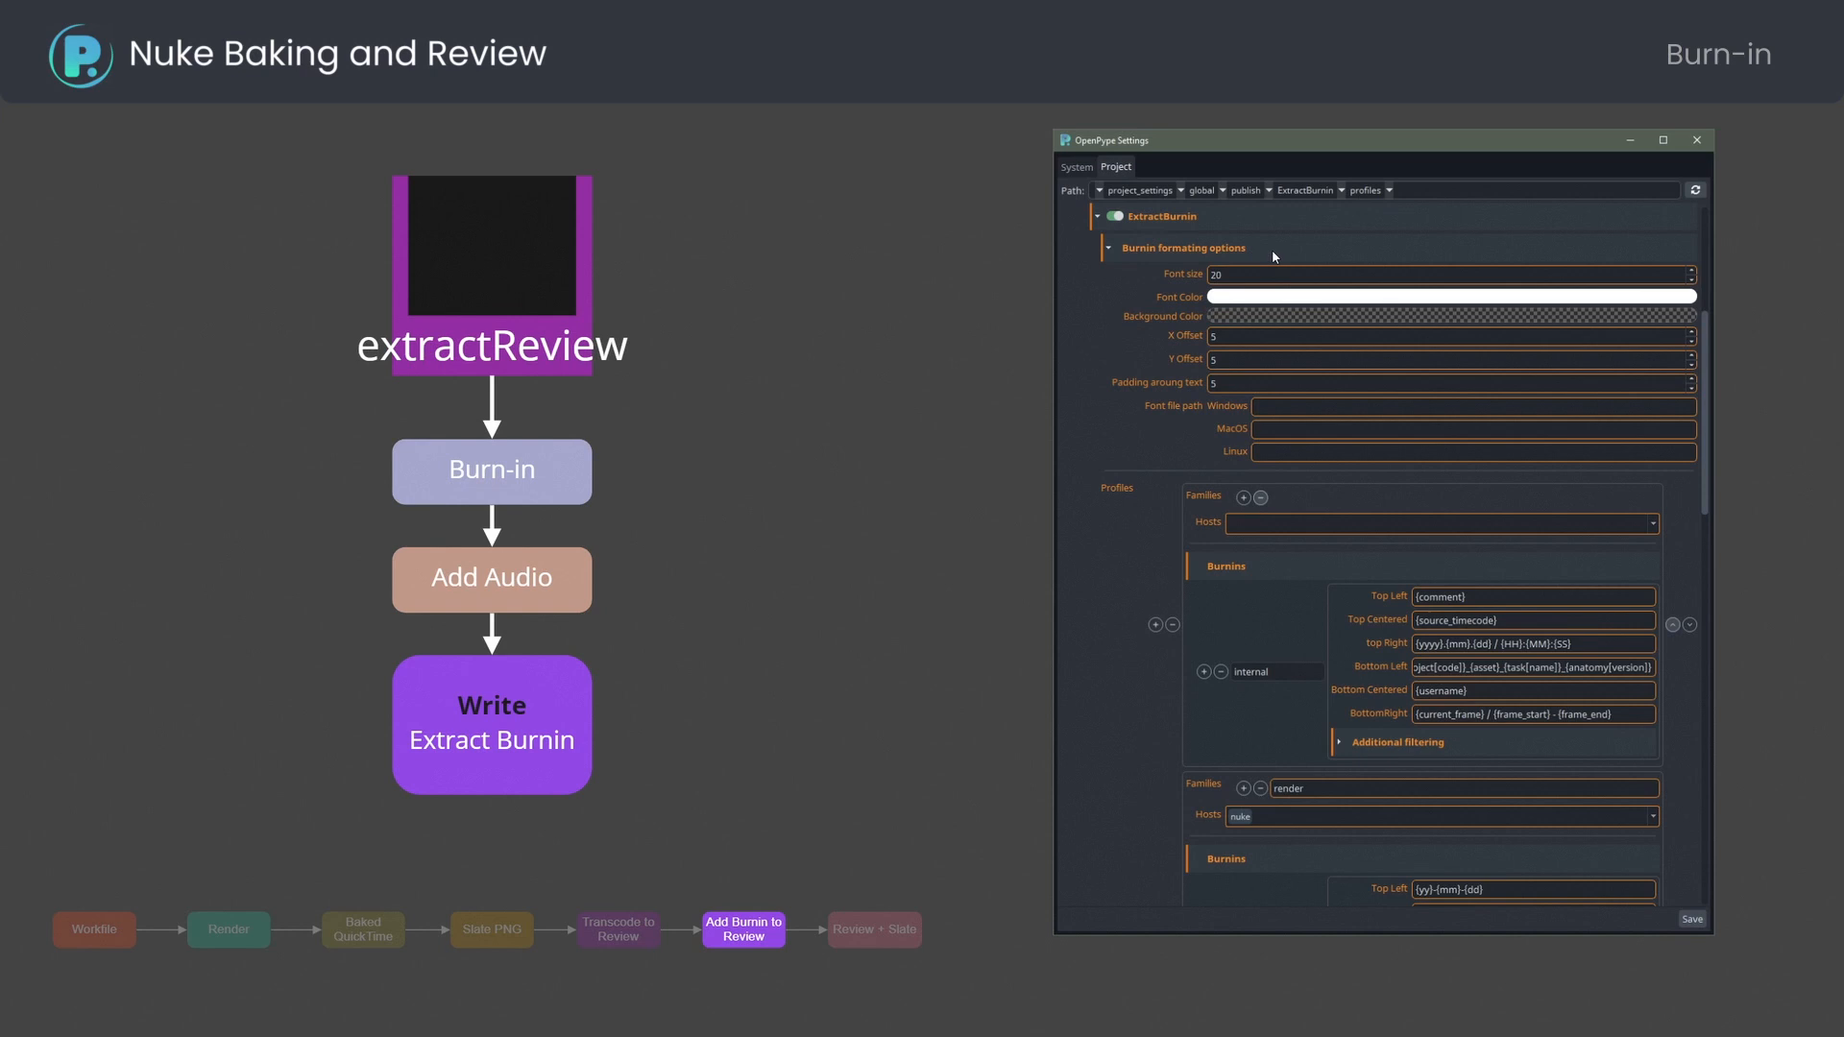
mouse_move(1422, 672)
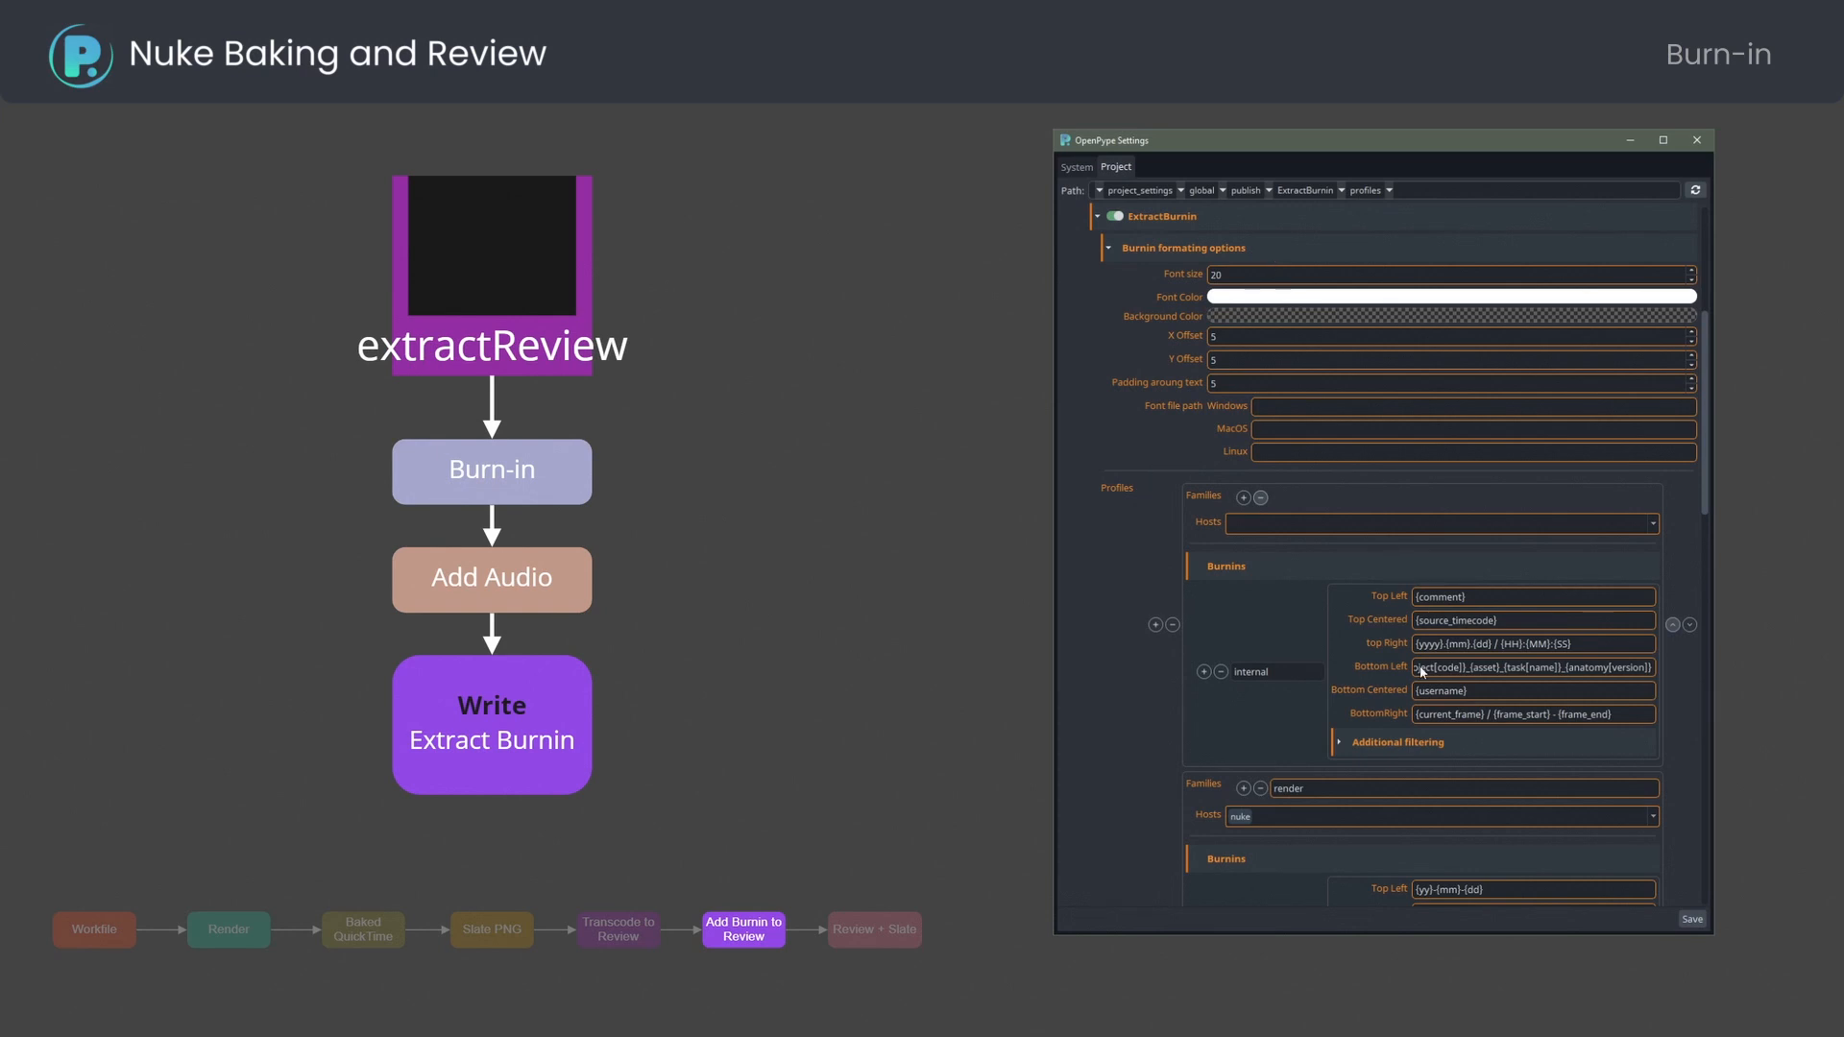
mouse_move(1474, 754)
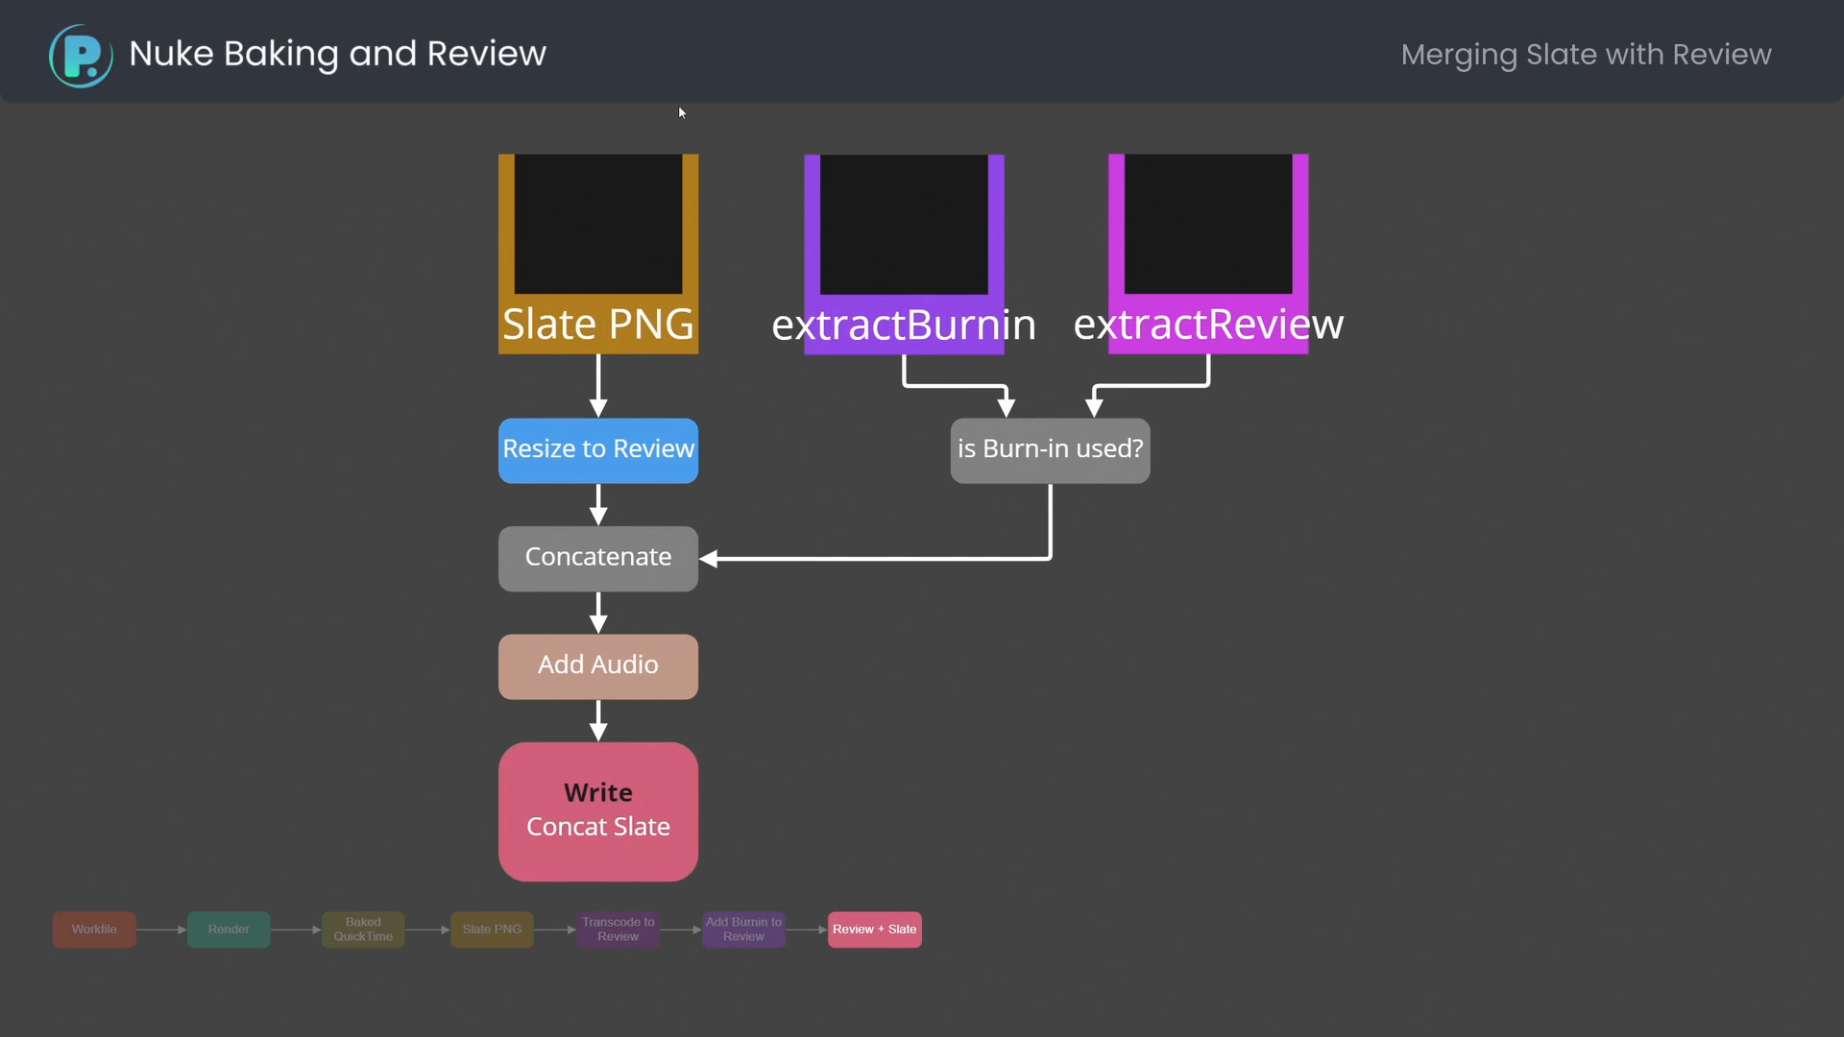
mouse_move(1345, 502)
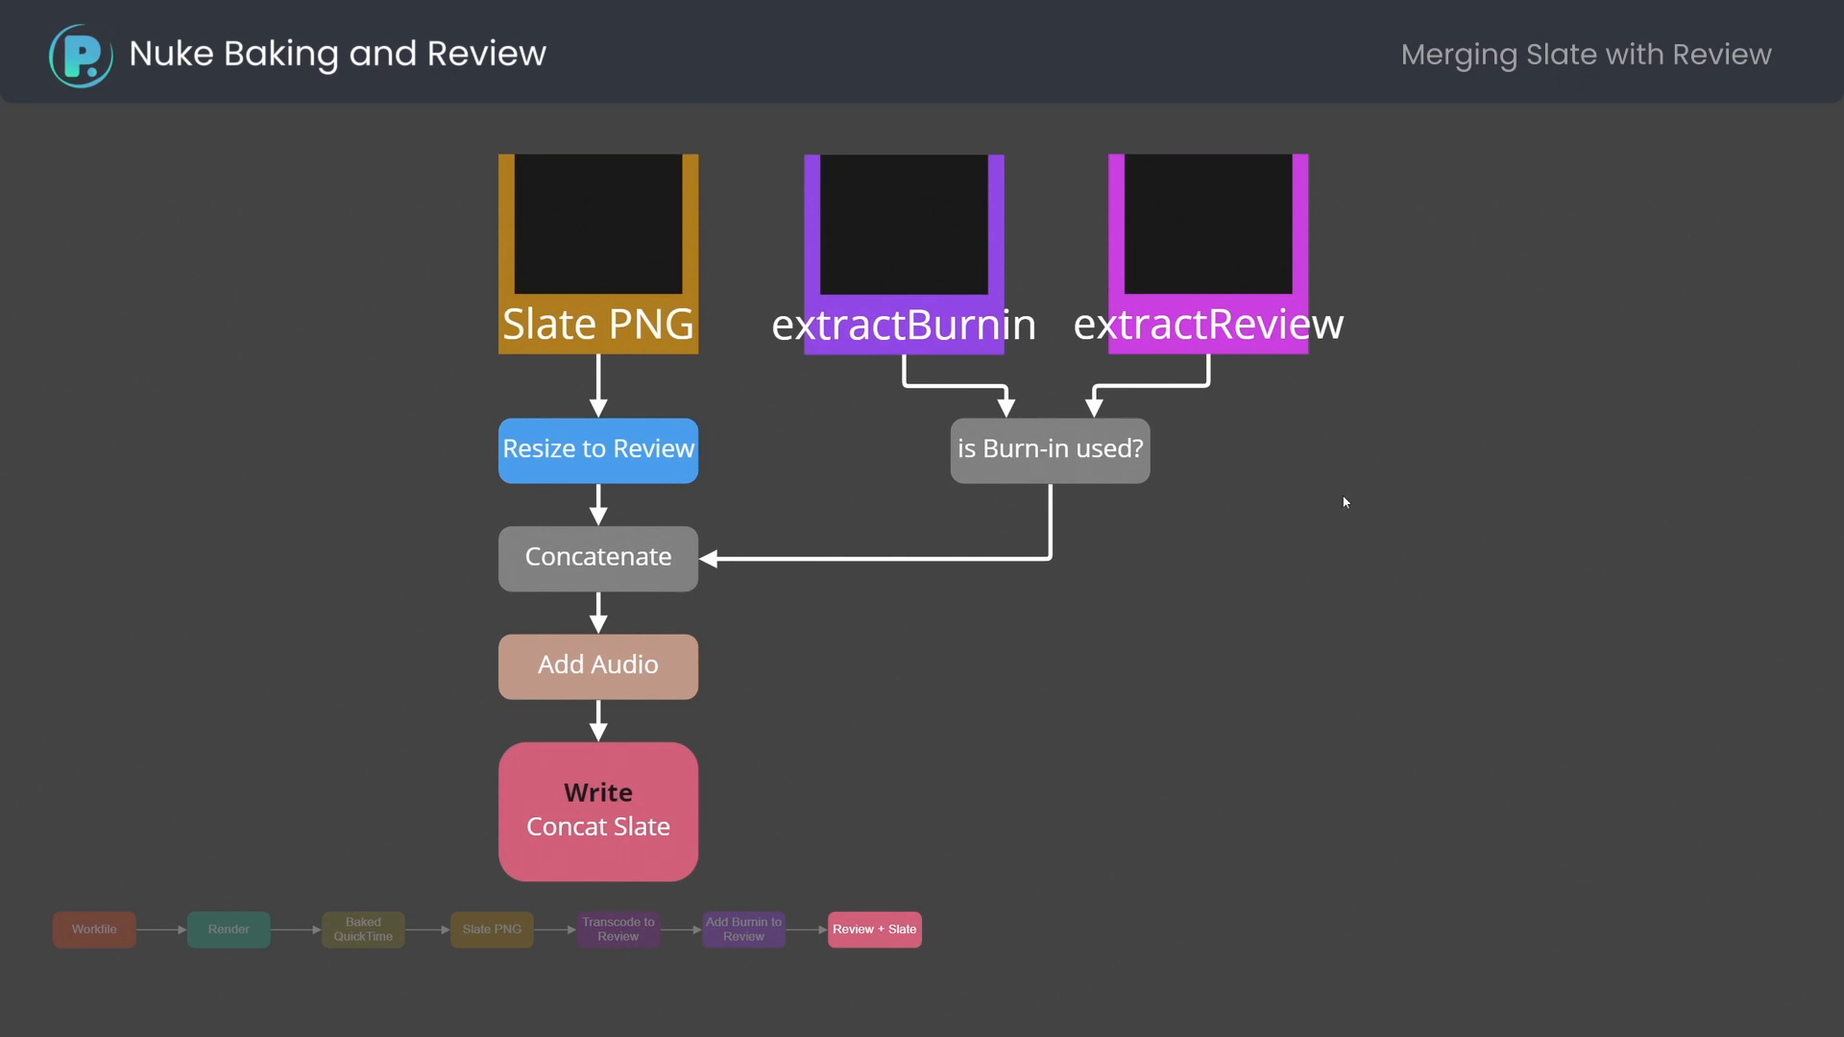
mouse_move(1038, 649)
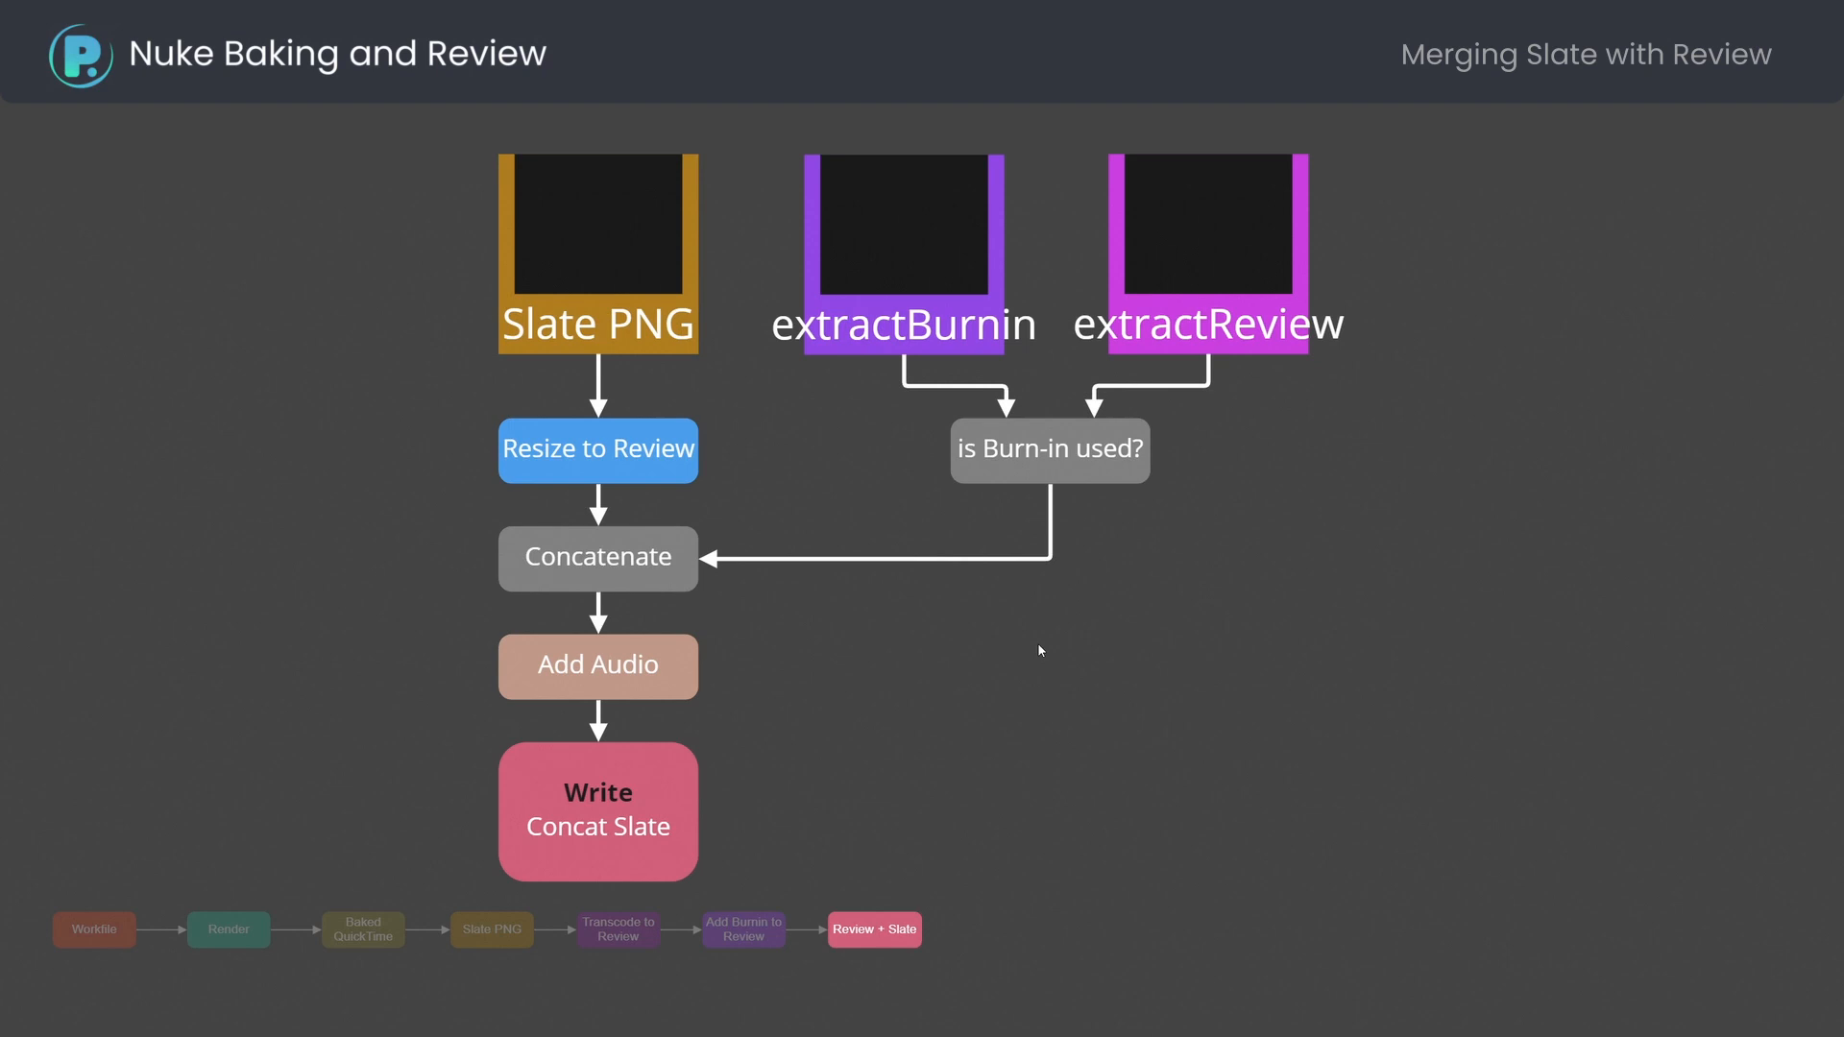